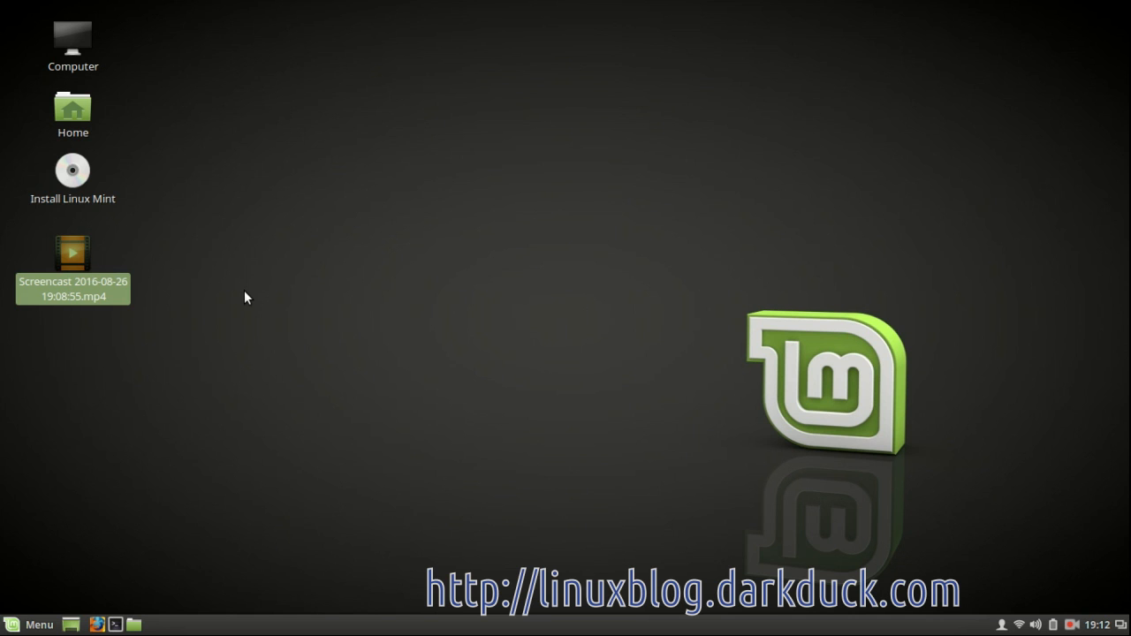
Close the previously opened Keyboard settings window.
click(30, 625)
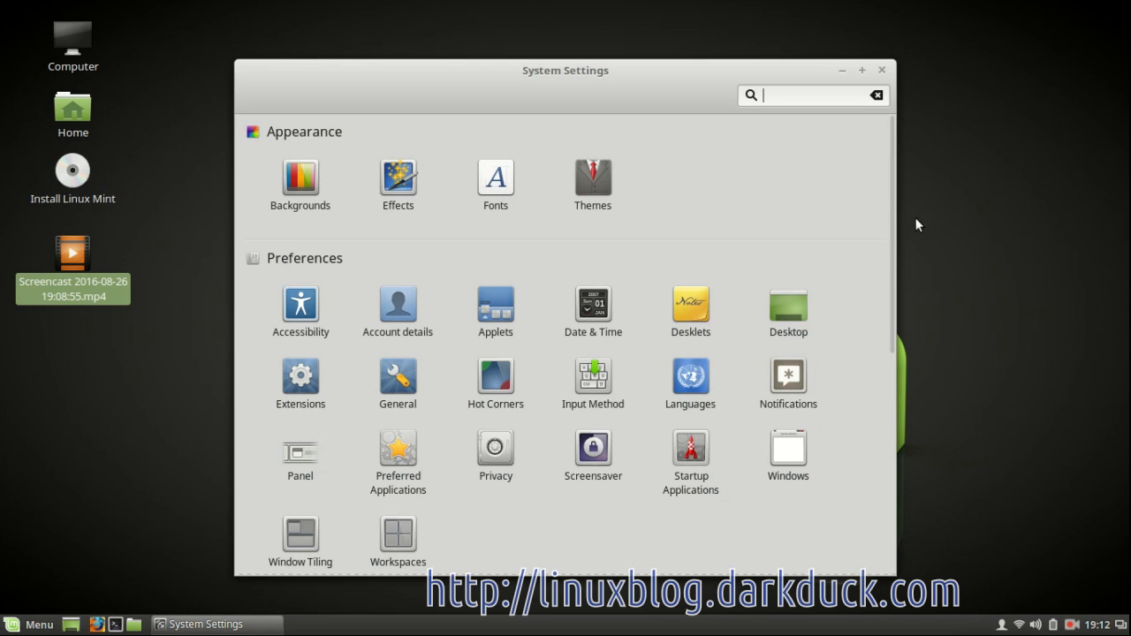
scroll(down, 3)
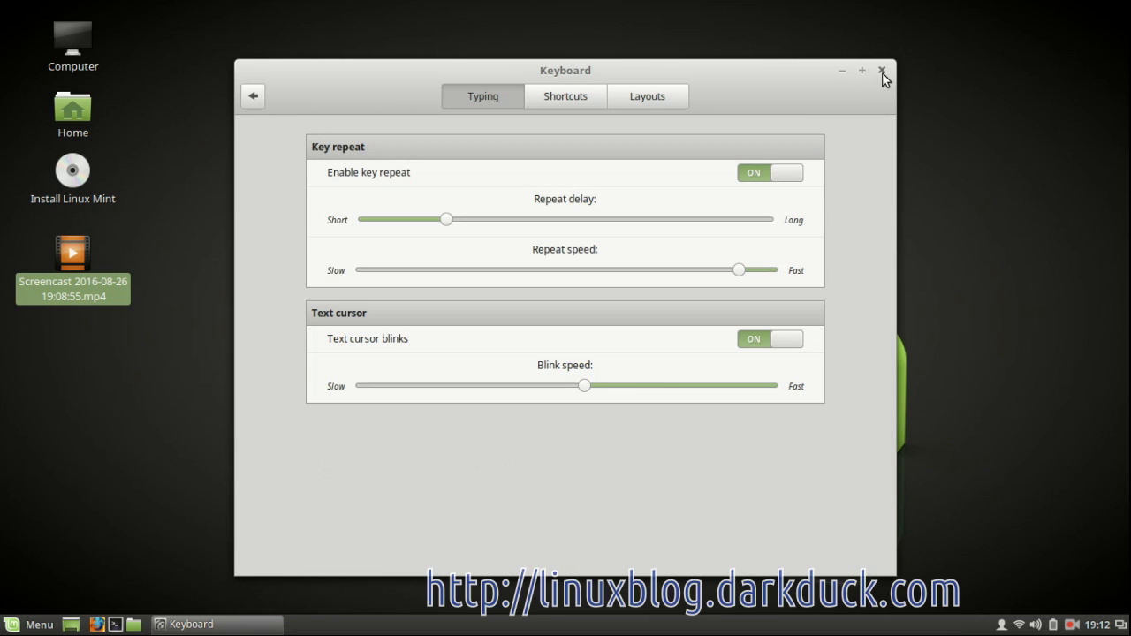
click(882, 69)
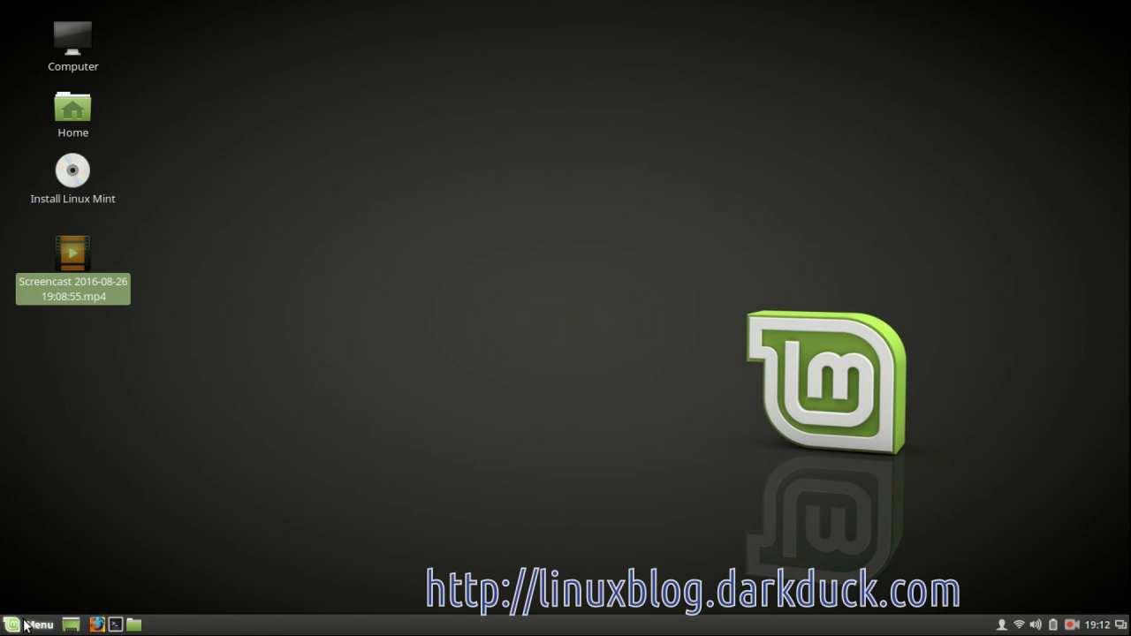
Search the Cinnamon Menu for keyboard settings and launch Keyboard from the results.
click(31, 625)
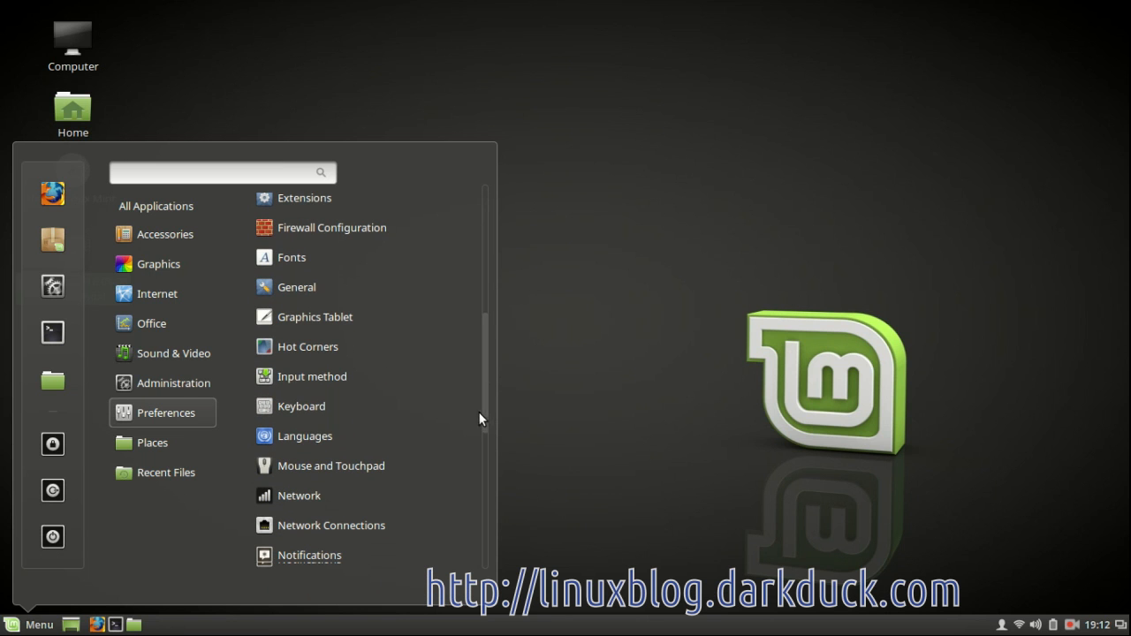
click(156, 205)
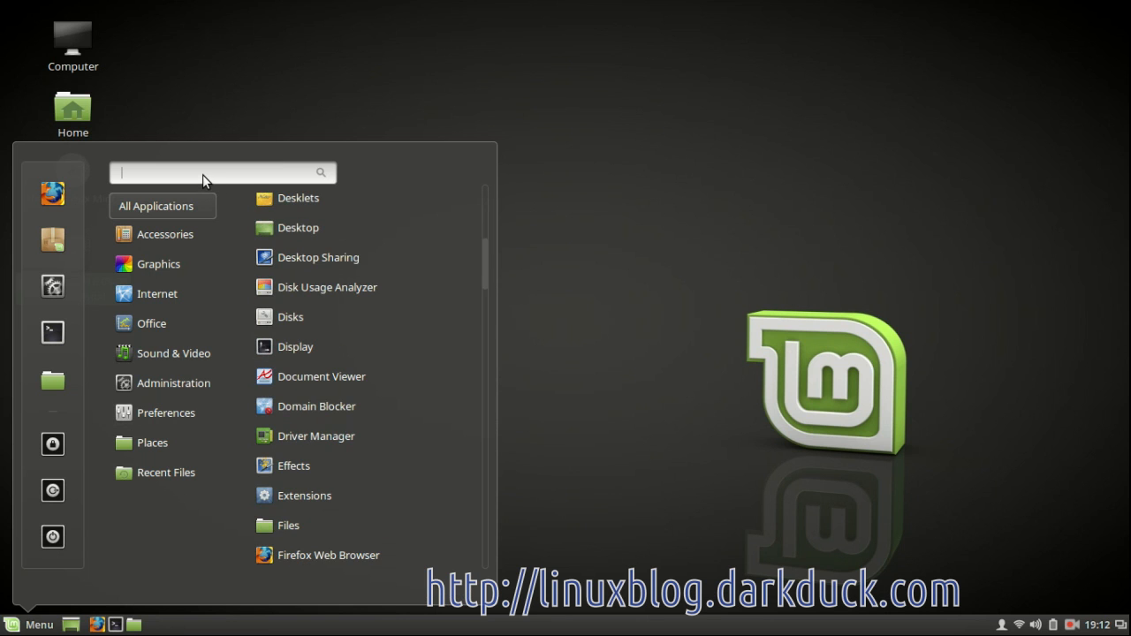
text(key)
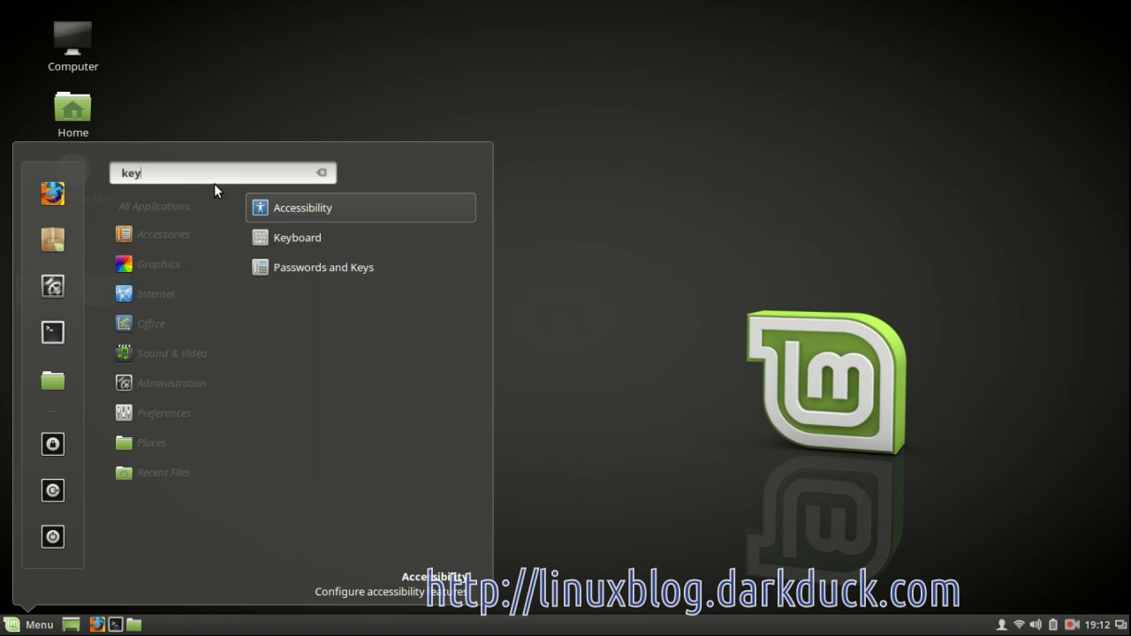
text(lay)
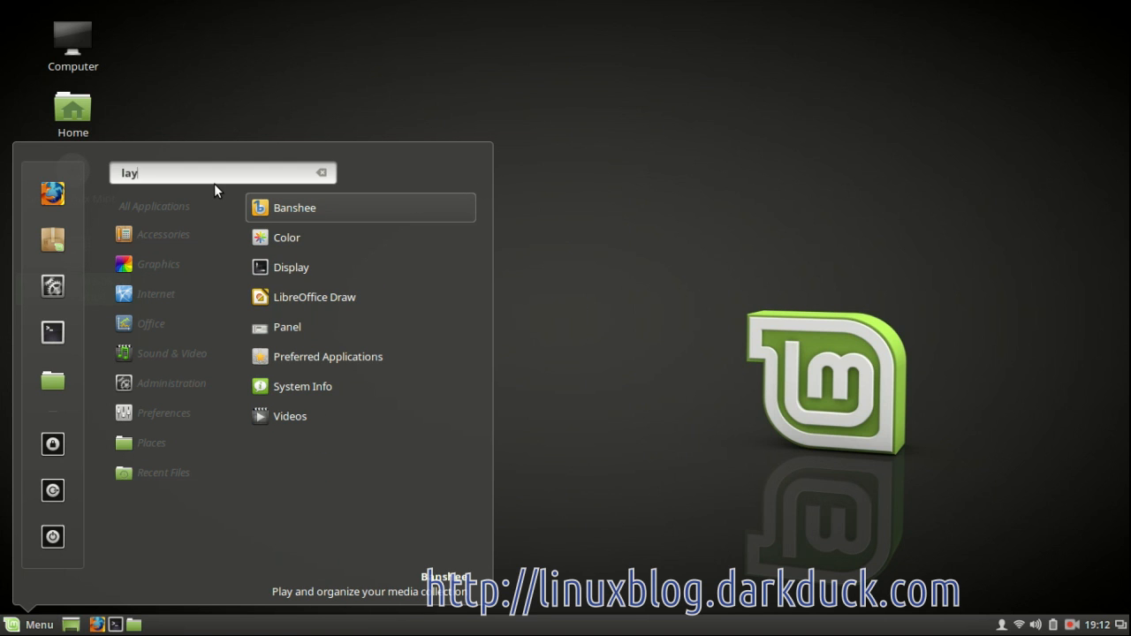
click(322, 173)
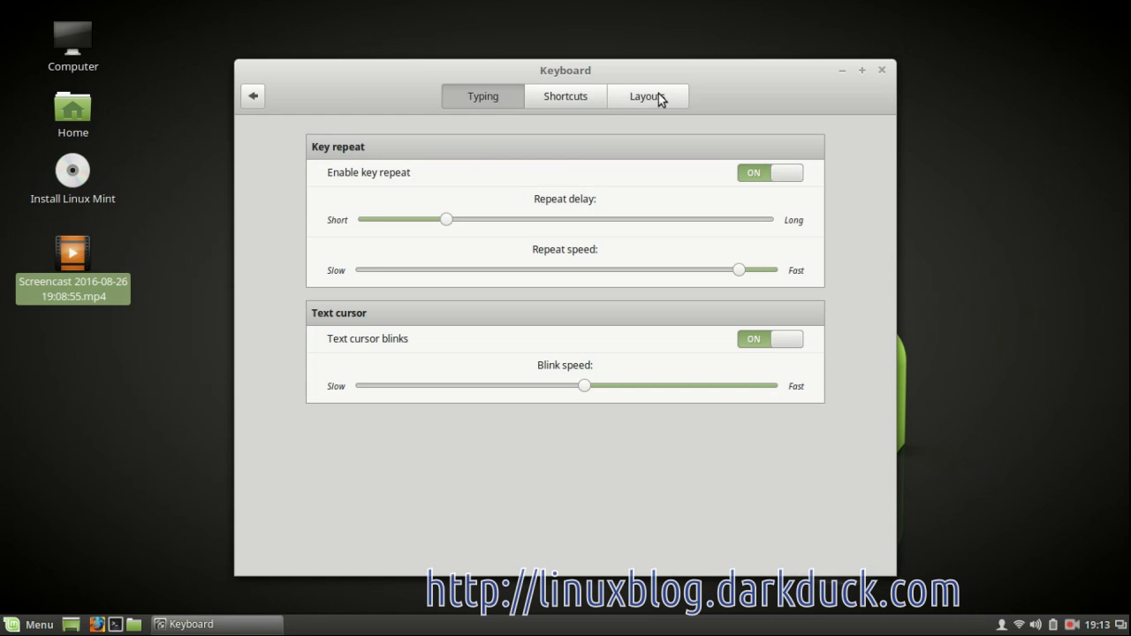
Switch the Keyboard window to its Layouts page, listing only English (US).
click(647, 95)
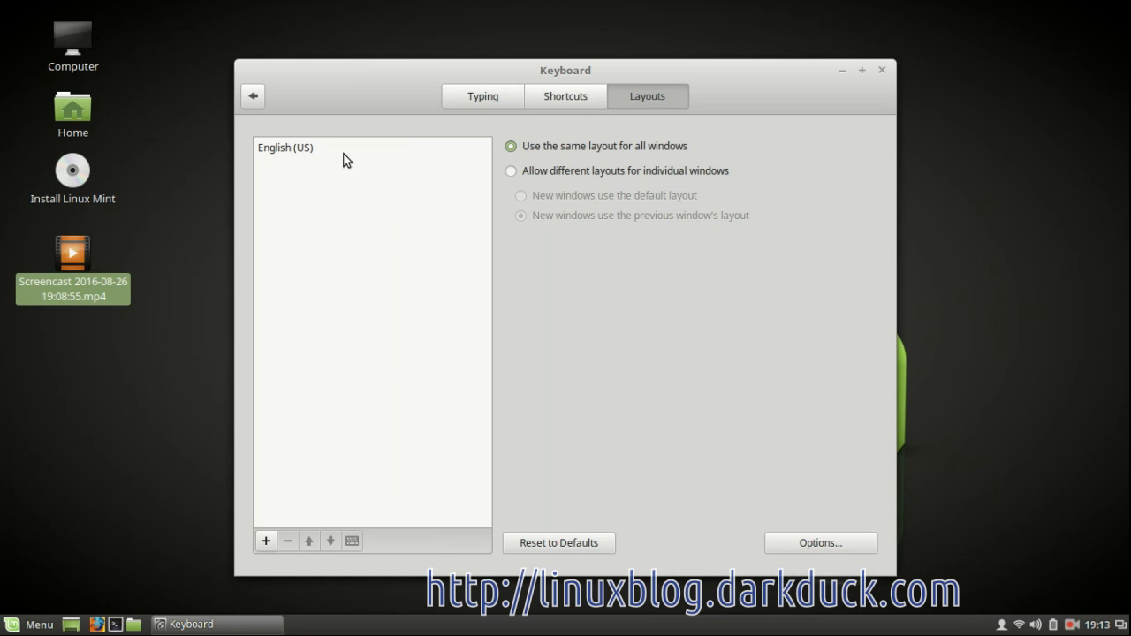
mouse_move(277, 156)
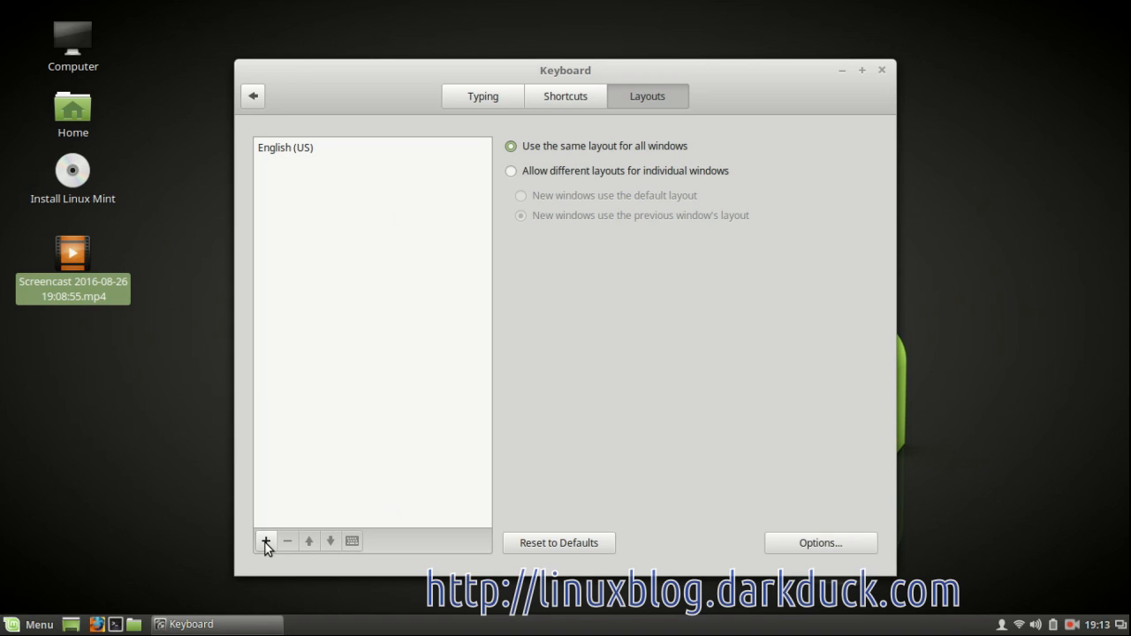
mouse_move(403, 324)
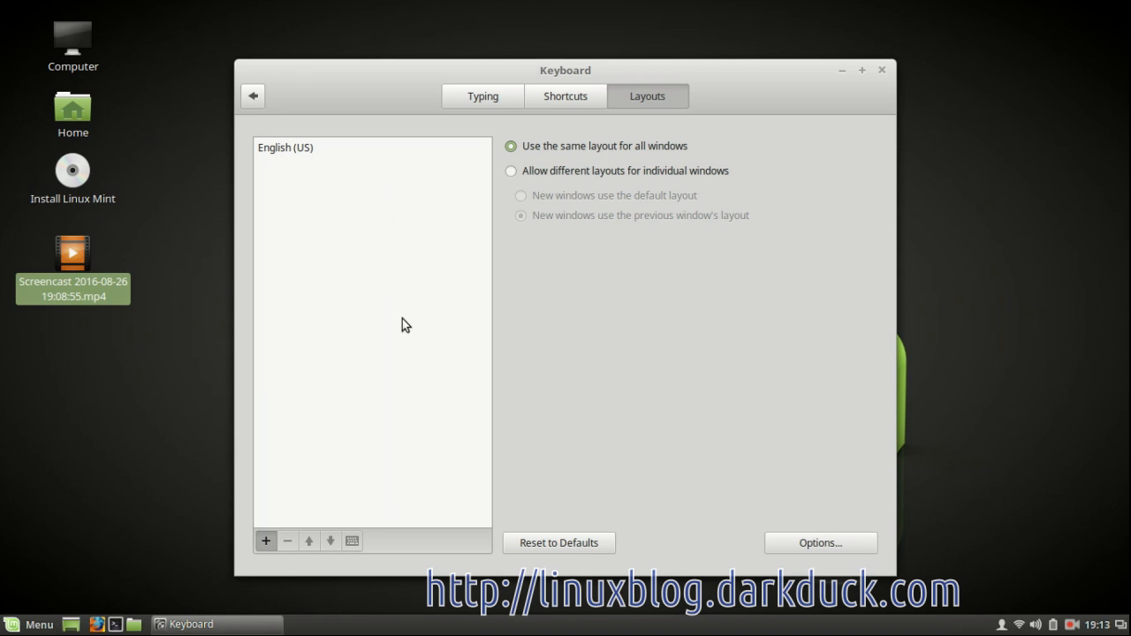
Search 'eng' in Choose a Layout and add English (UK) below English (US).
click(266, 541)
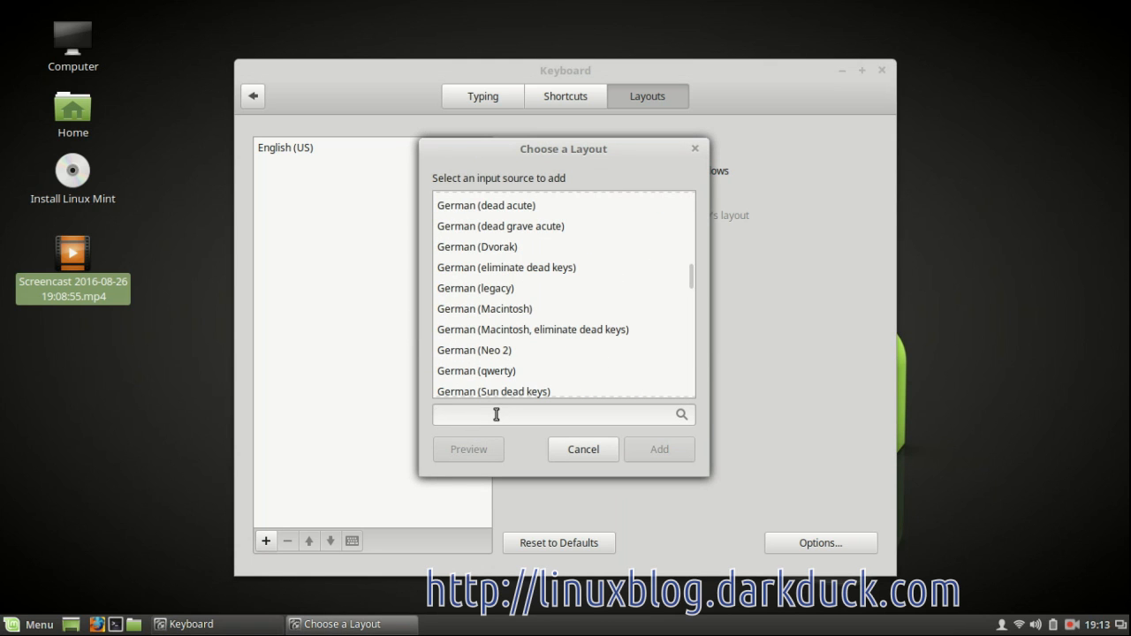
text(engl)
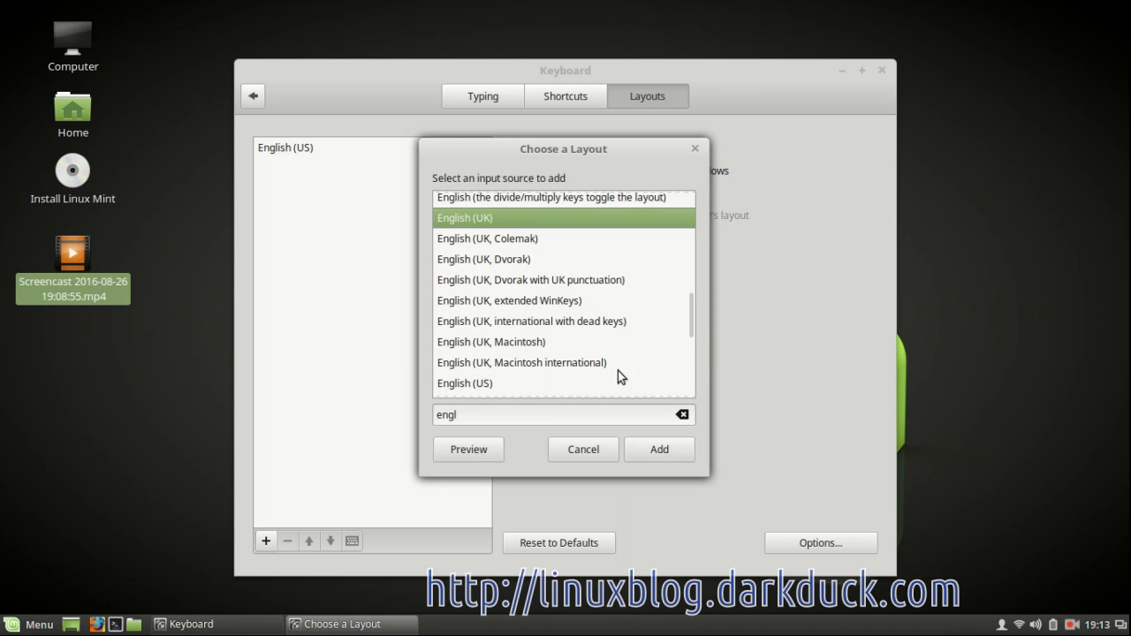
click(658, 449)
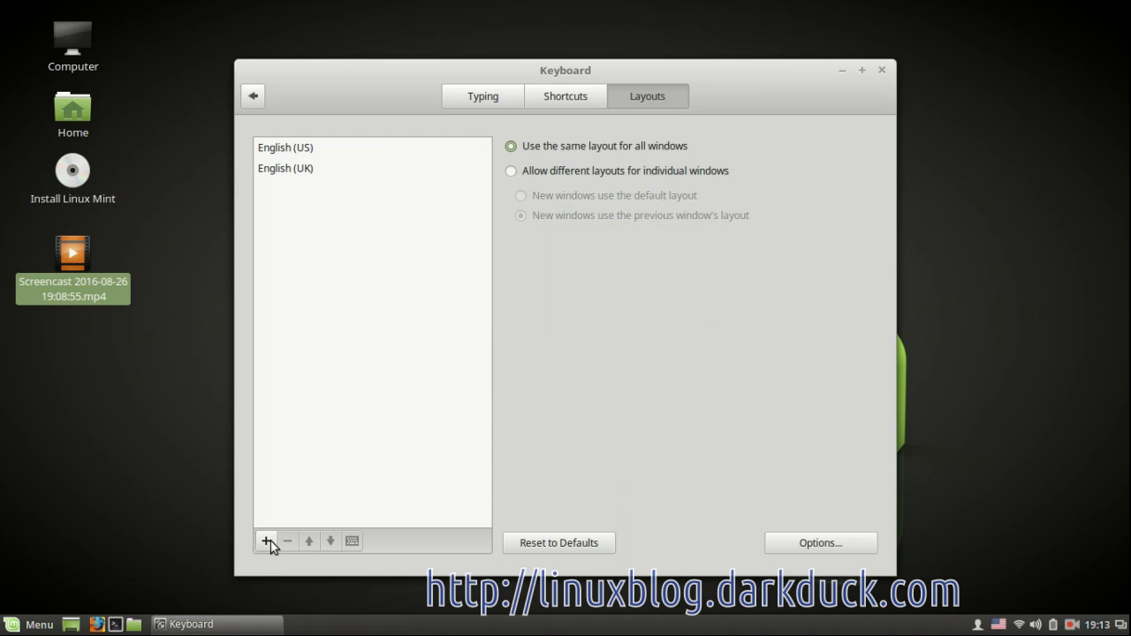
Search 'russ' and add Russian as the third keyboard layout.
click(266, 541)
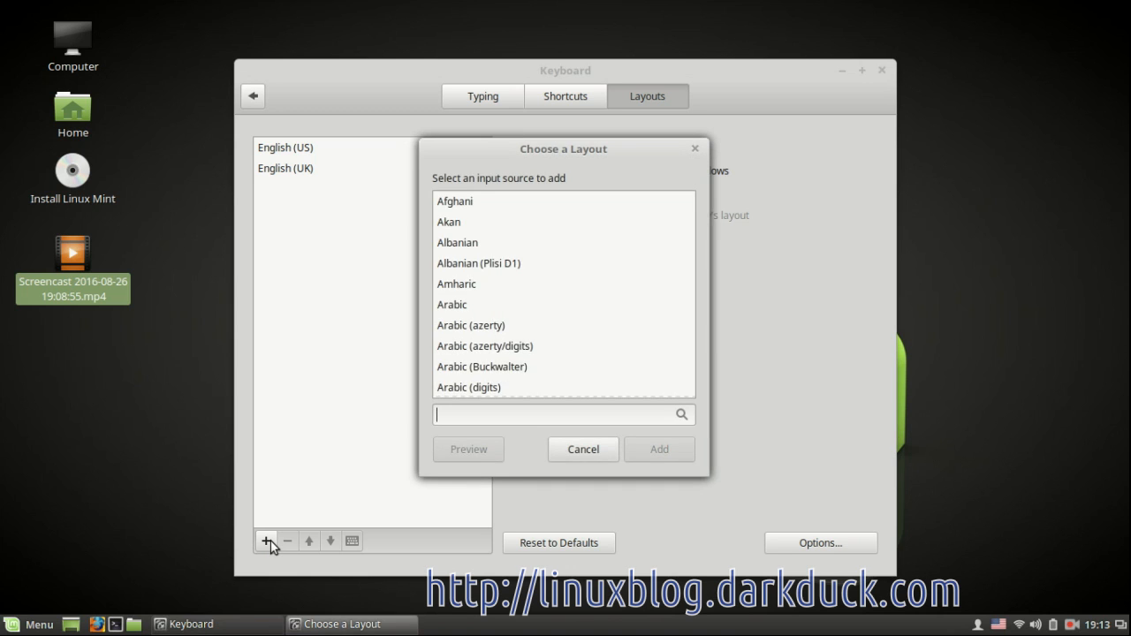
text(russ)
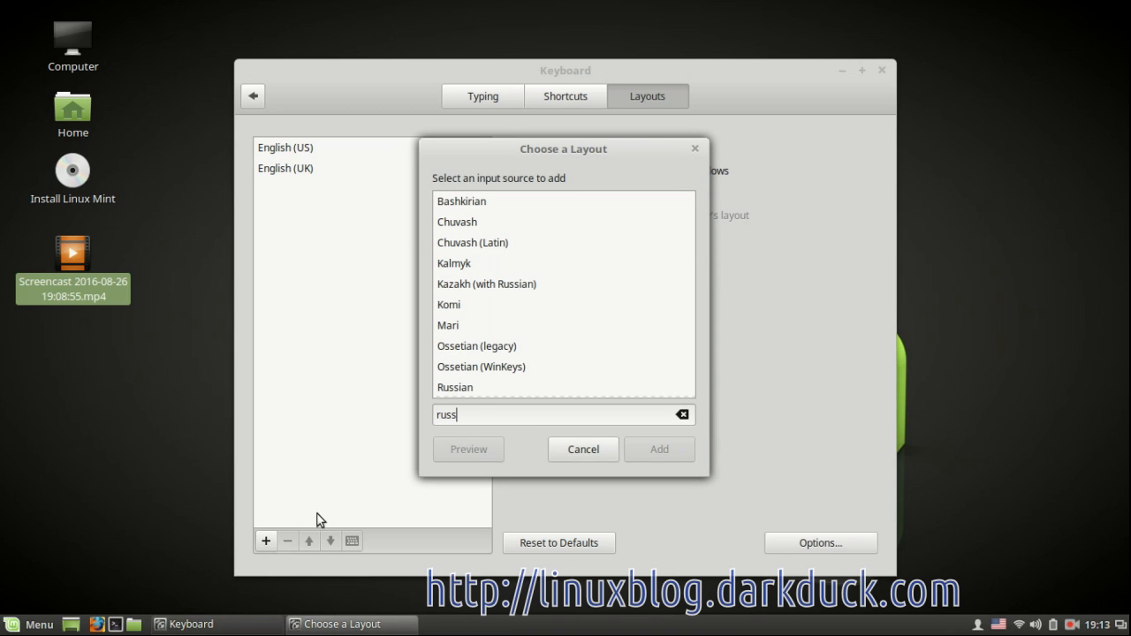
click(455, 387)
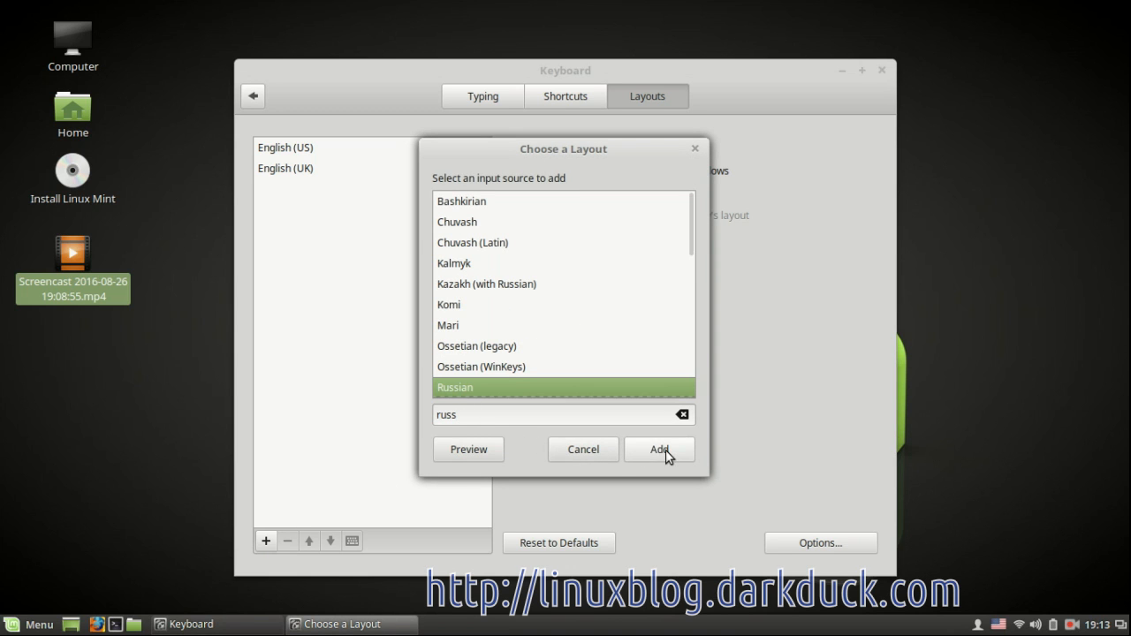
click(660, 449)
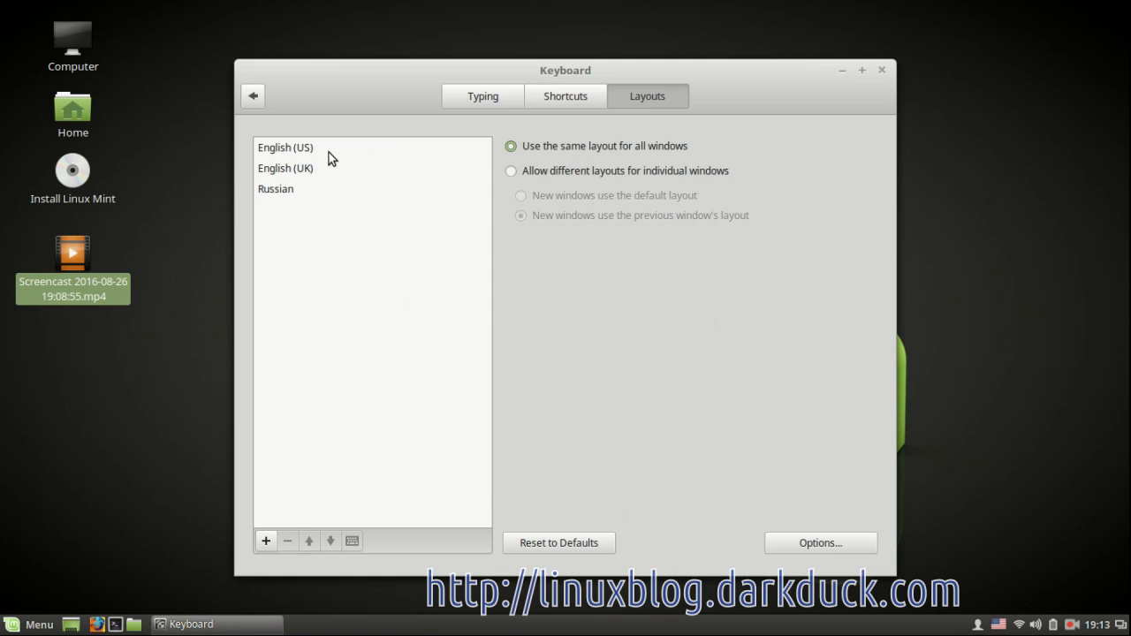
Select English (US) and remove it from the layouts list.
click(284, 147)
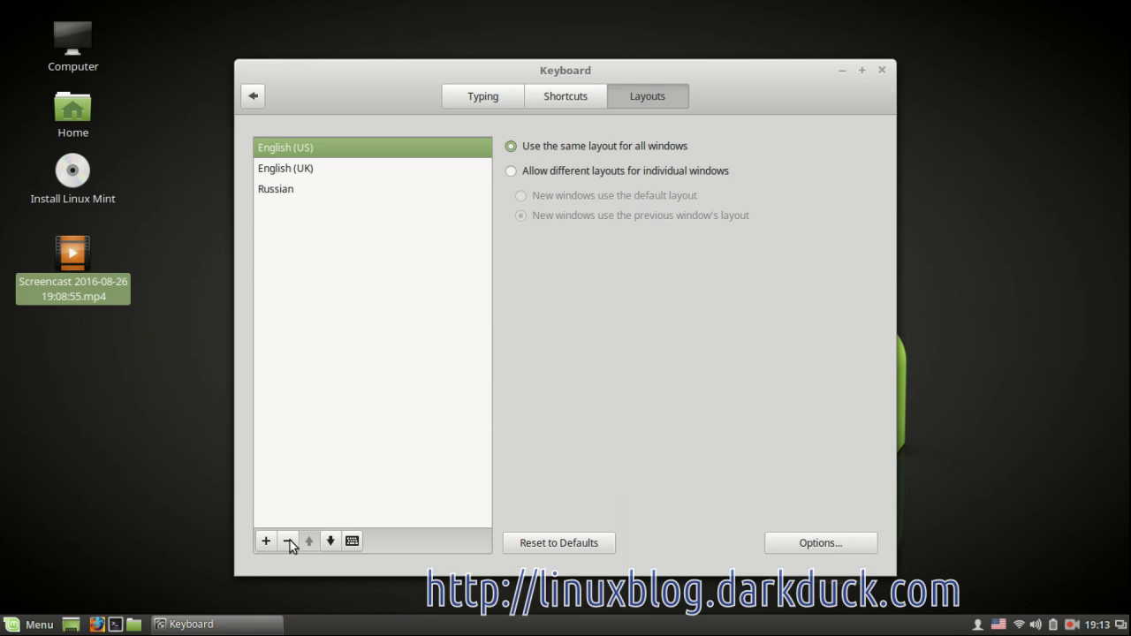
click(288, 541)
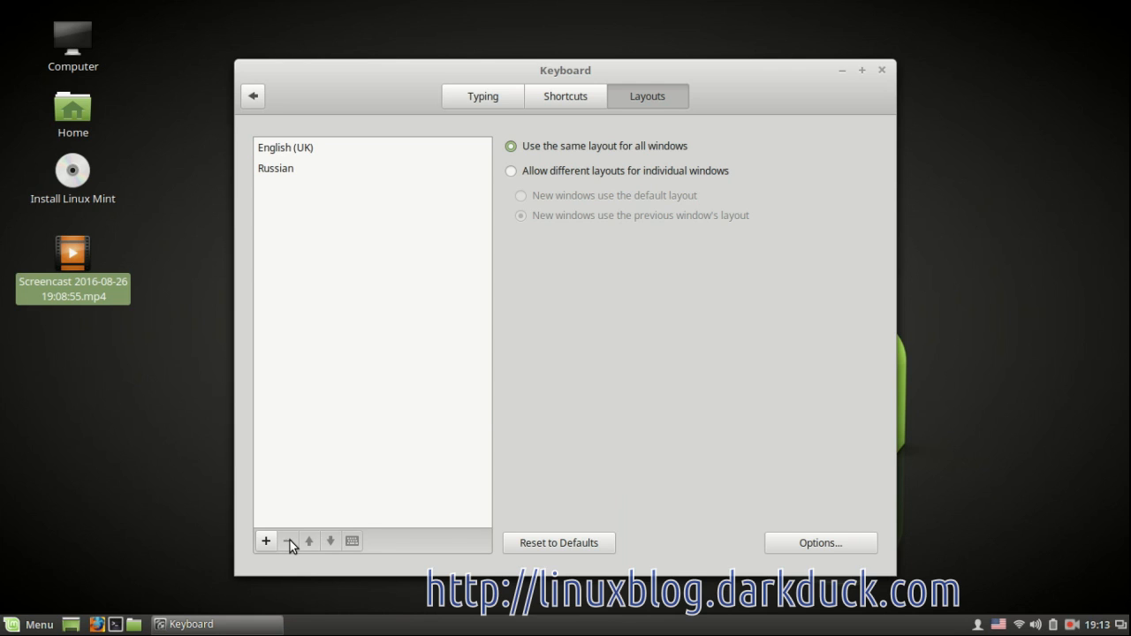
mouse_move(581, 526)
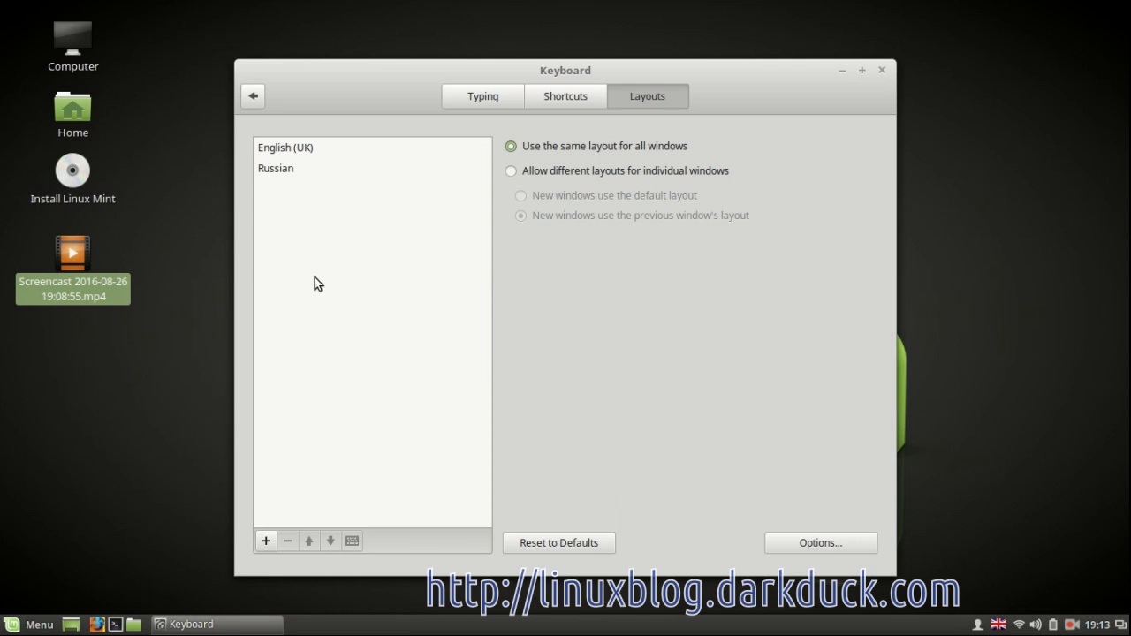
mouse_move(999, 606)
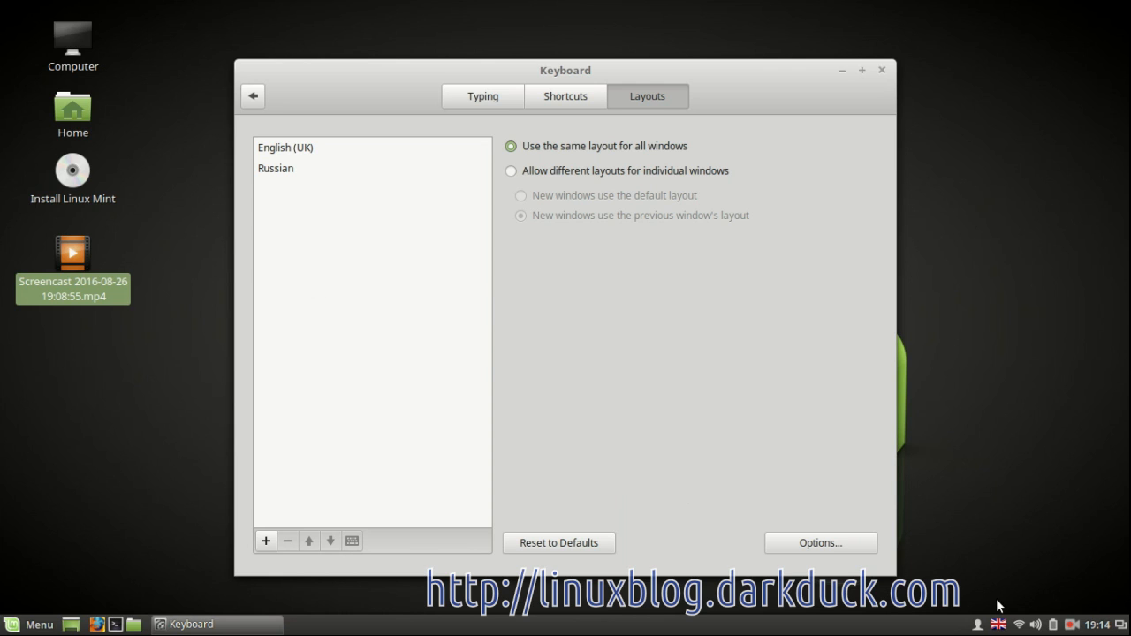
mouse_move(1018, 601)
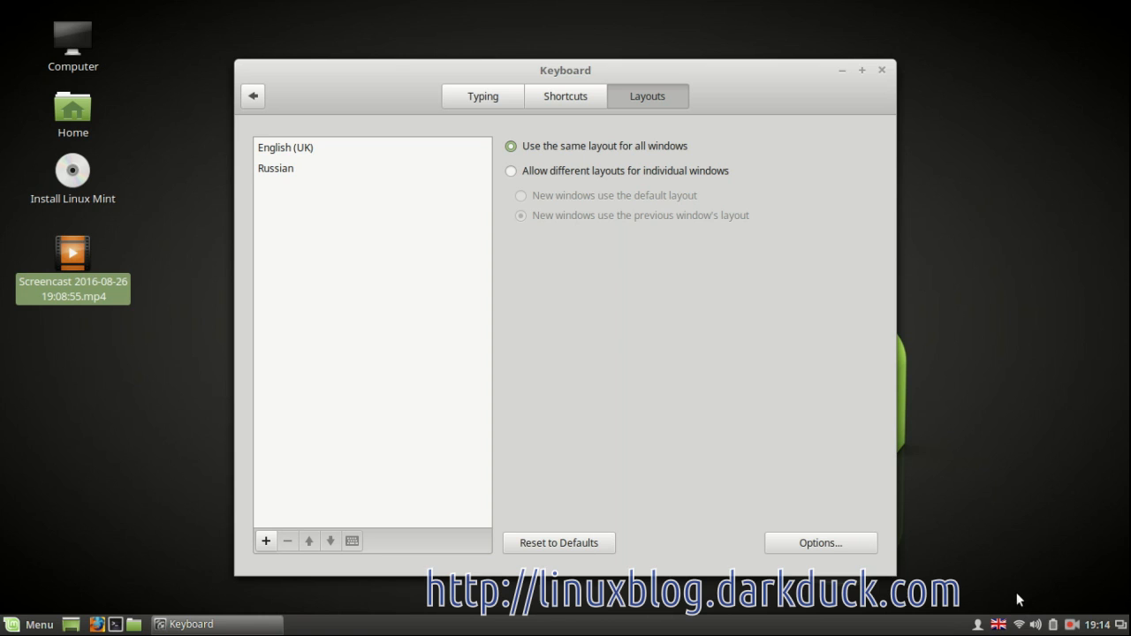
mouse_move(999, 625)
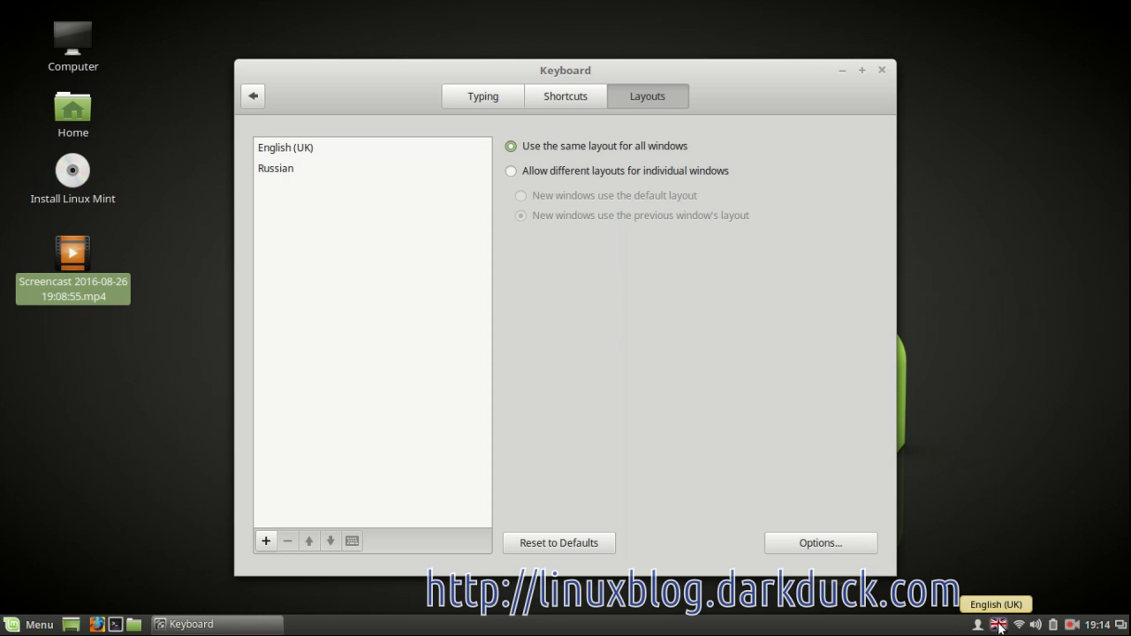
Toggle the keyboard applet's 'Use flags to display keyboard layouts' option until the UK flag shows.
right_click(999, 625)
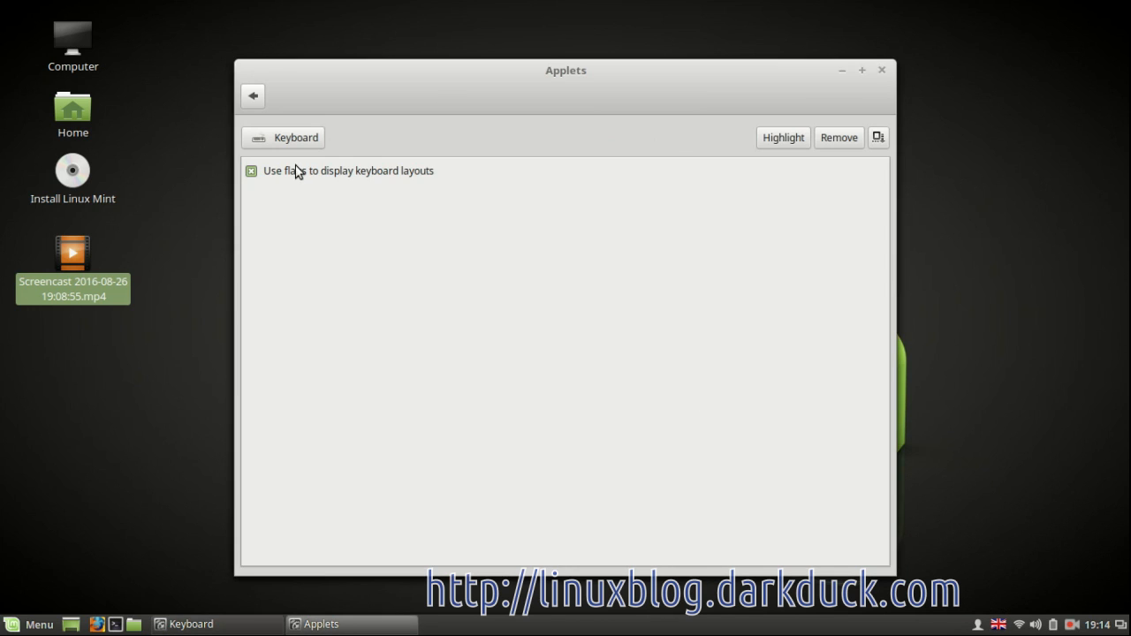
click(252, 171)
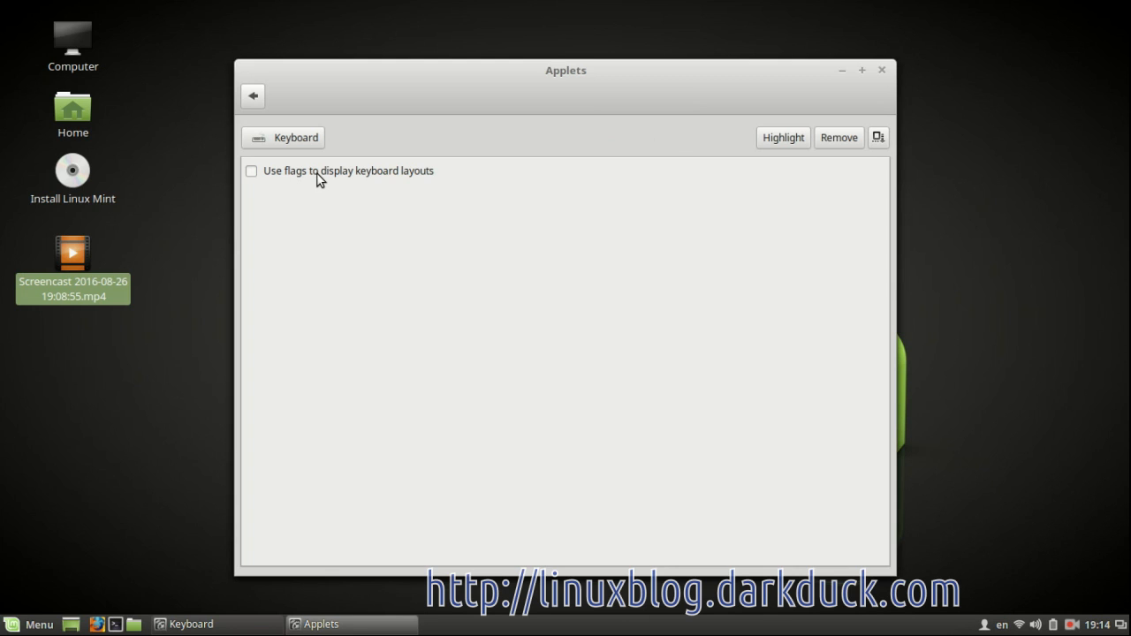
mouse_move(432, 244)
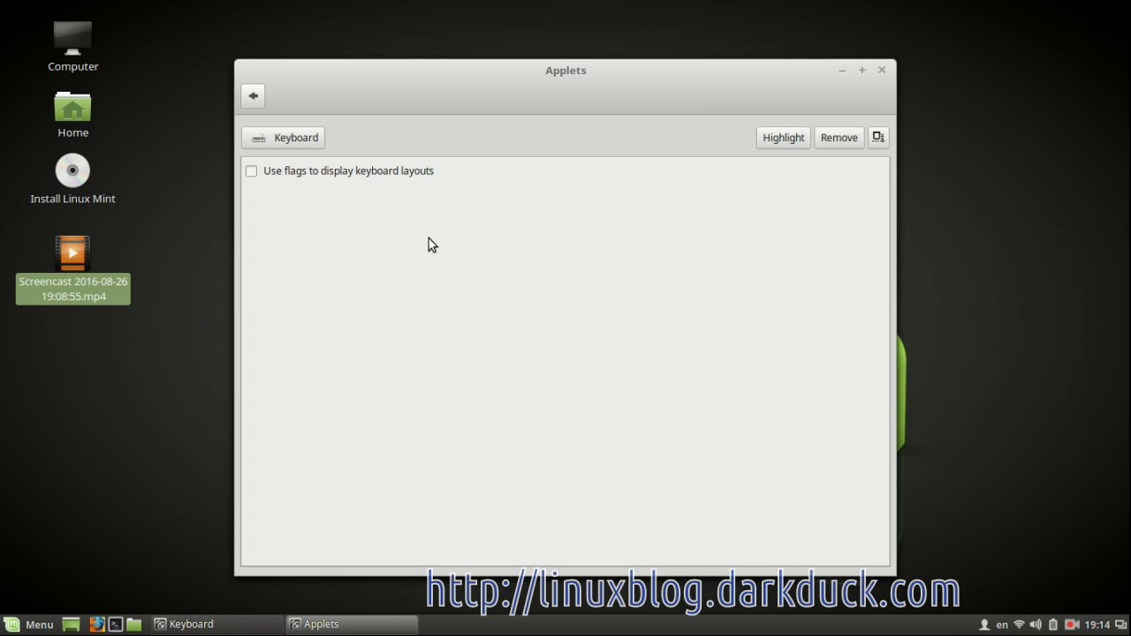
click(251, 171)
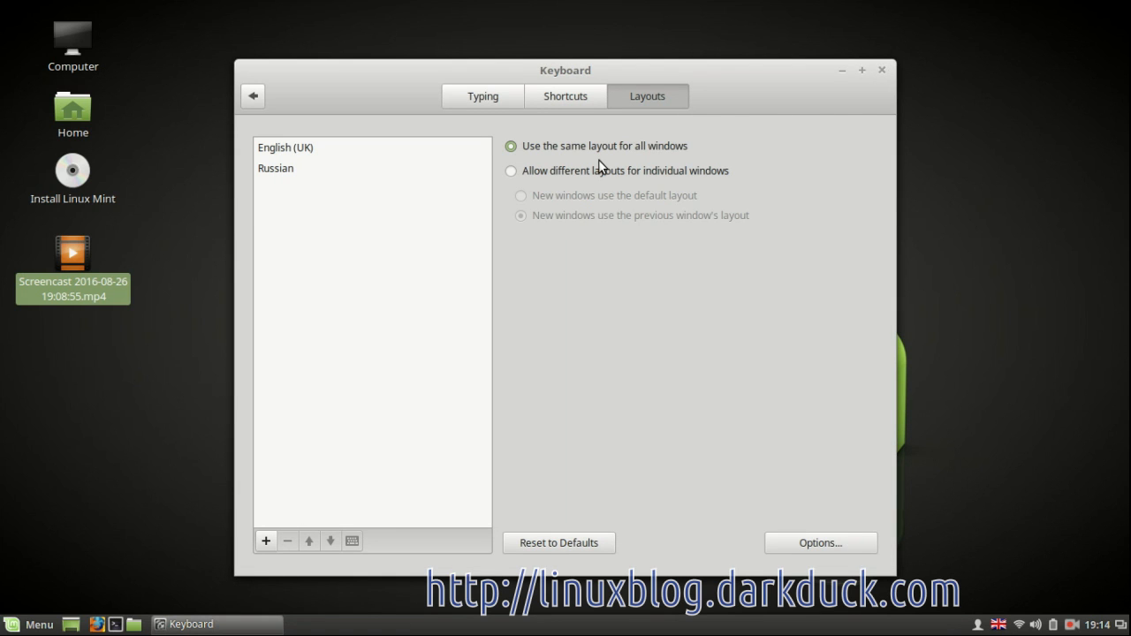
mouse_move(548, 240)
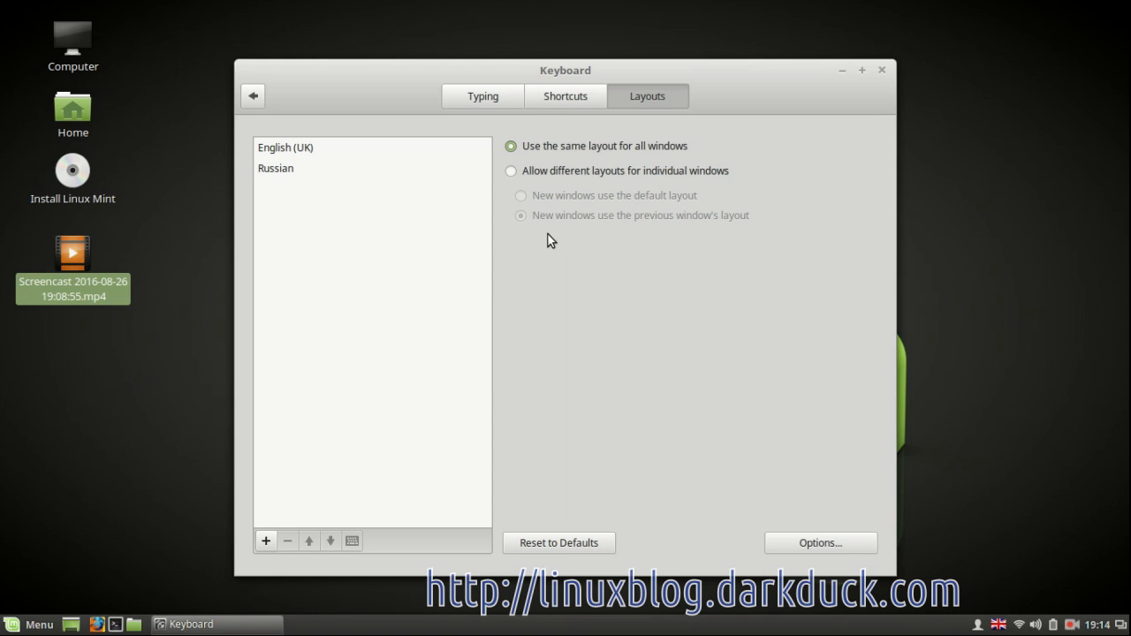
mouse_move(555, 248)
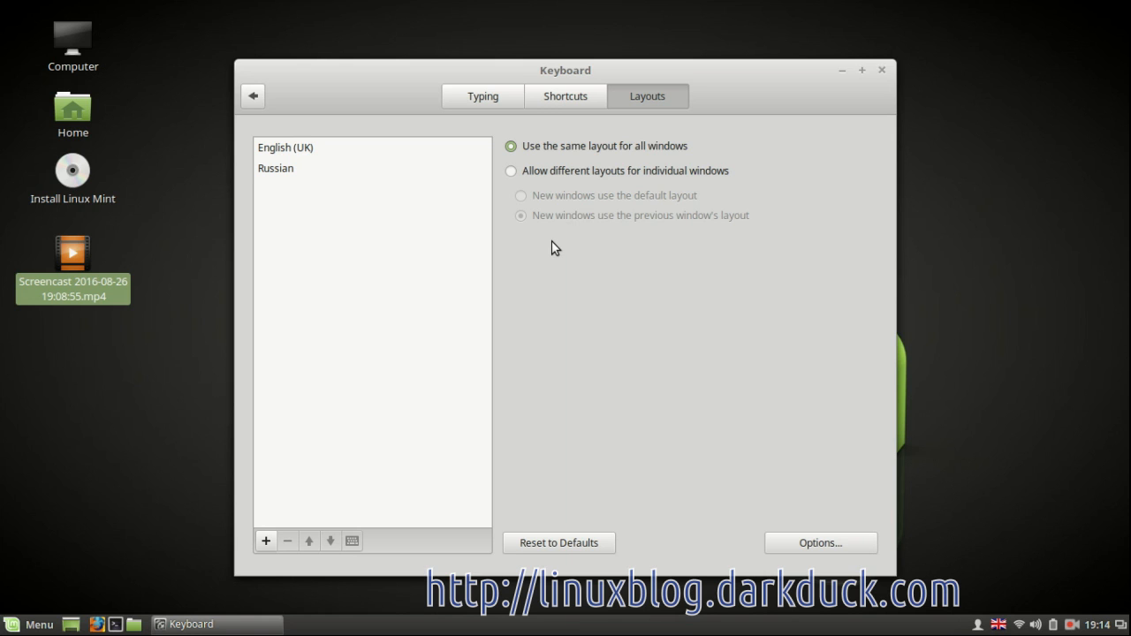
mouse_move(853, 483)
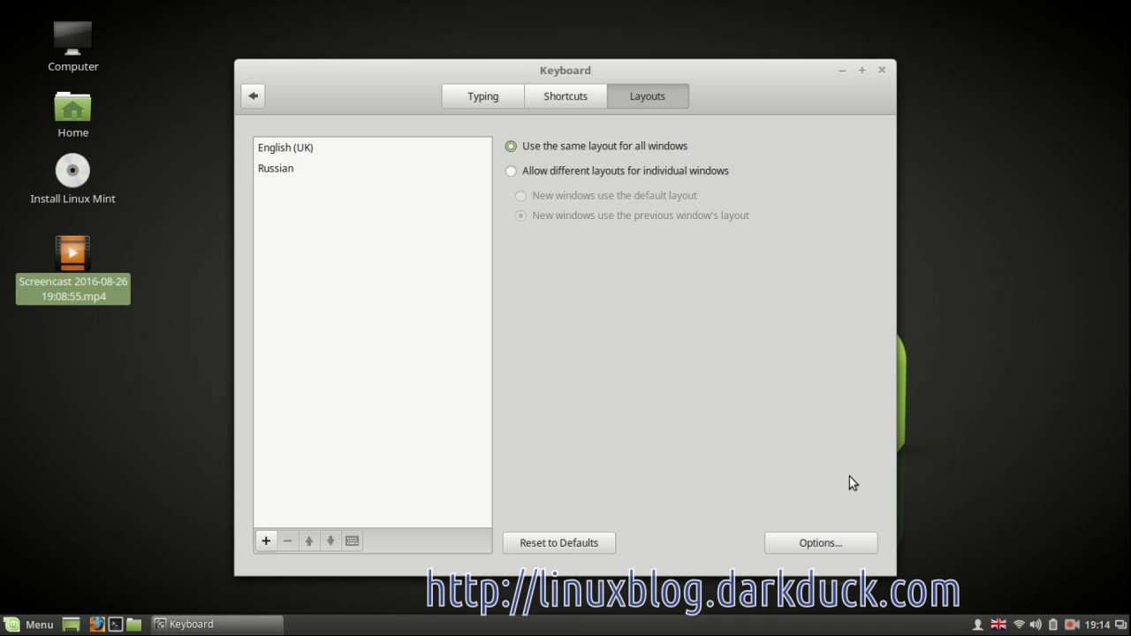
mouse_move(829, 548)
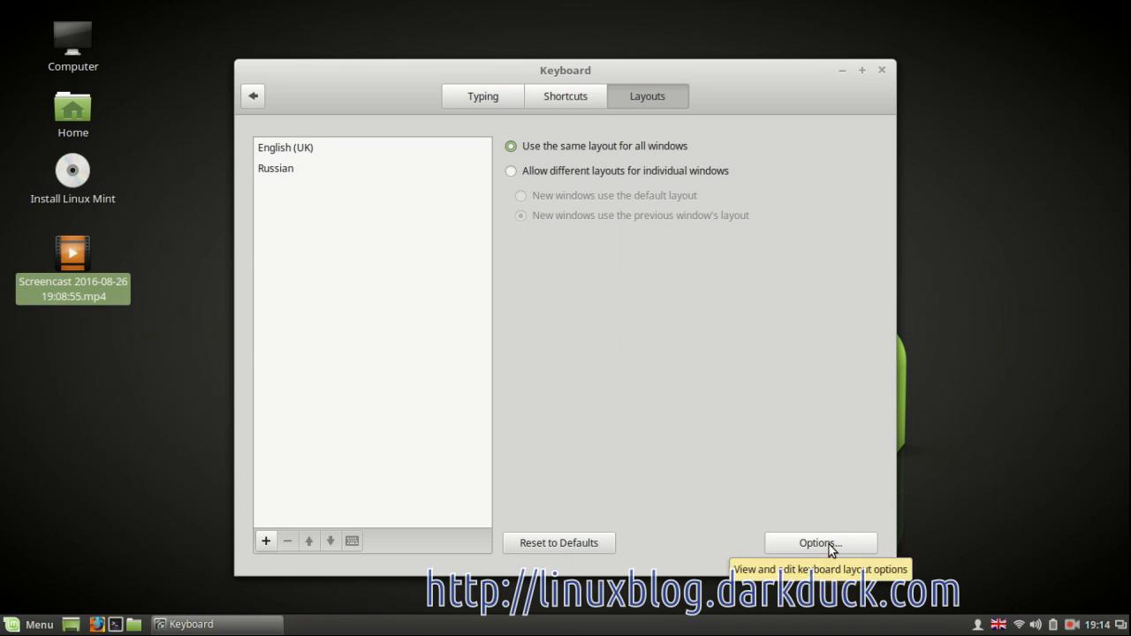
Tick Ctrl+Shift under 'Switching to another layout' in layout Options, then close the dialog.
click(819, 542)
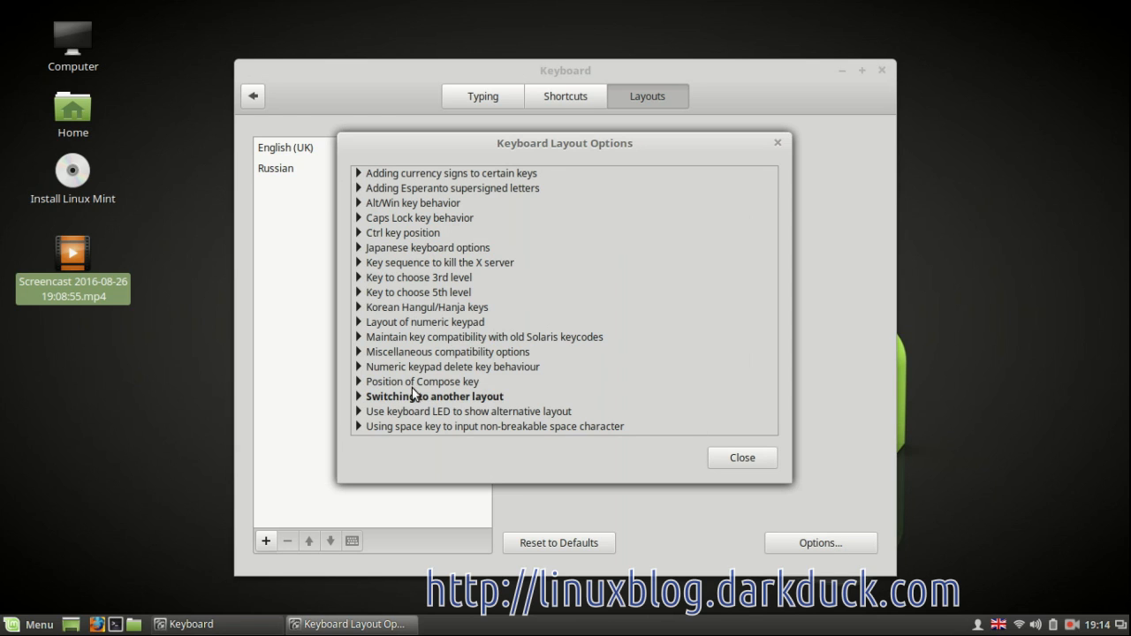
mouse_move(466, 405)
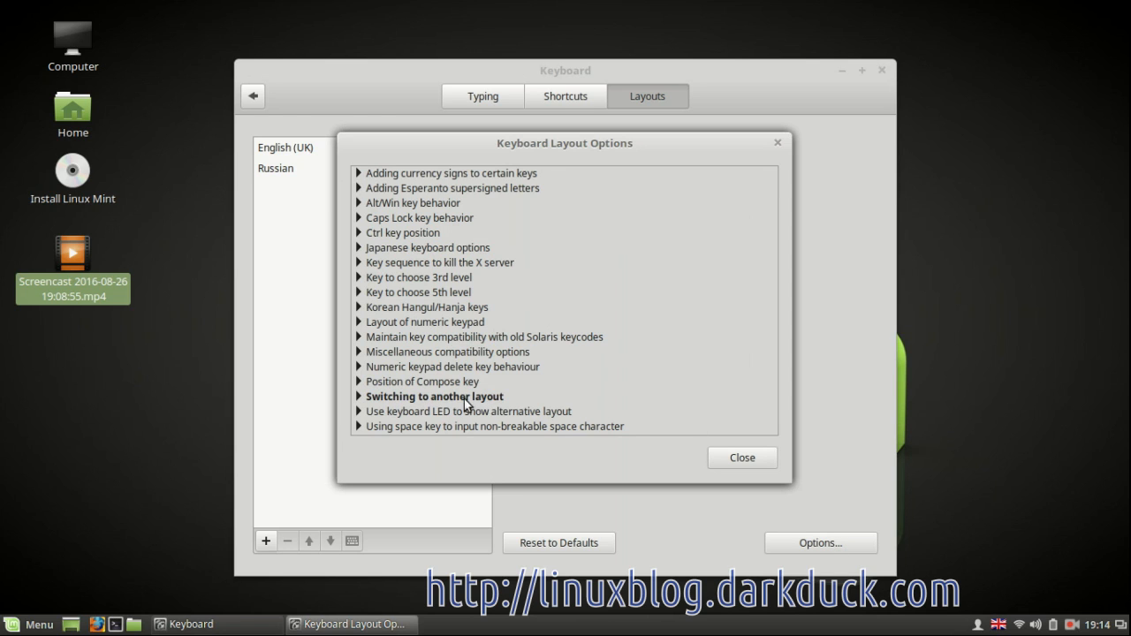
mouse_move(366, 400)
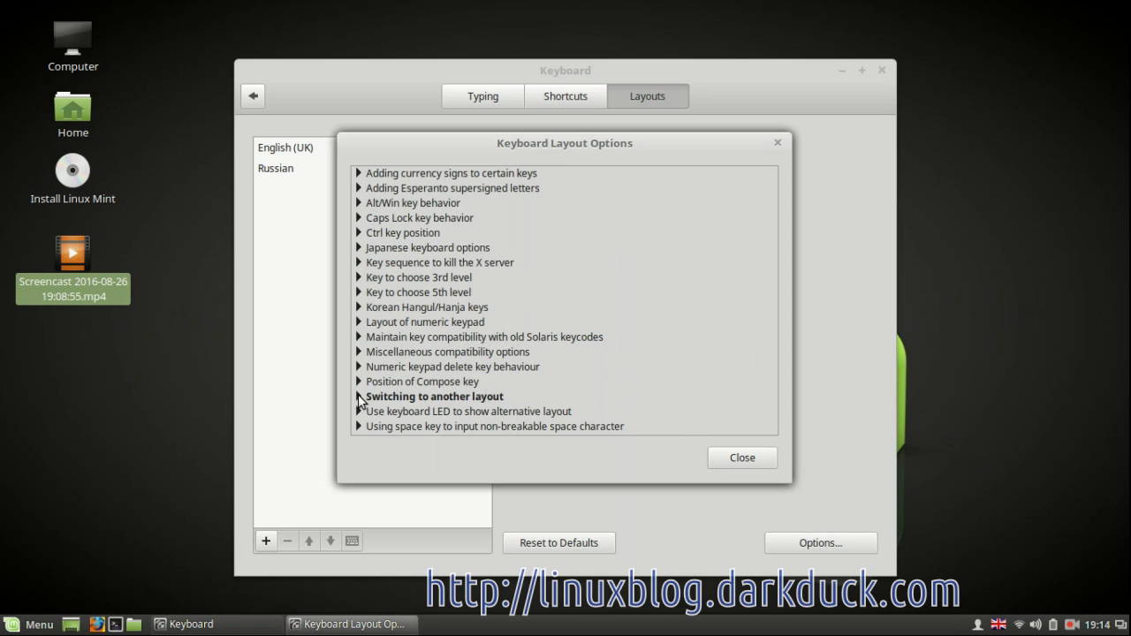
click(359, 396)
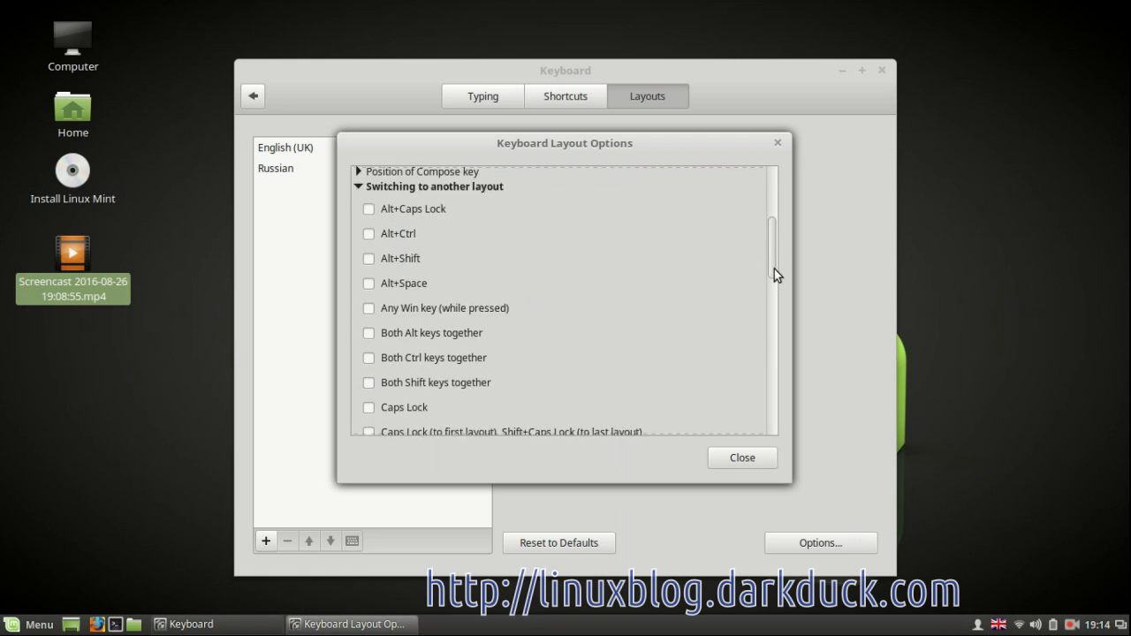
scroll(down, 3)
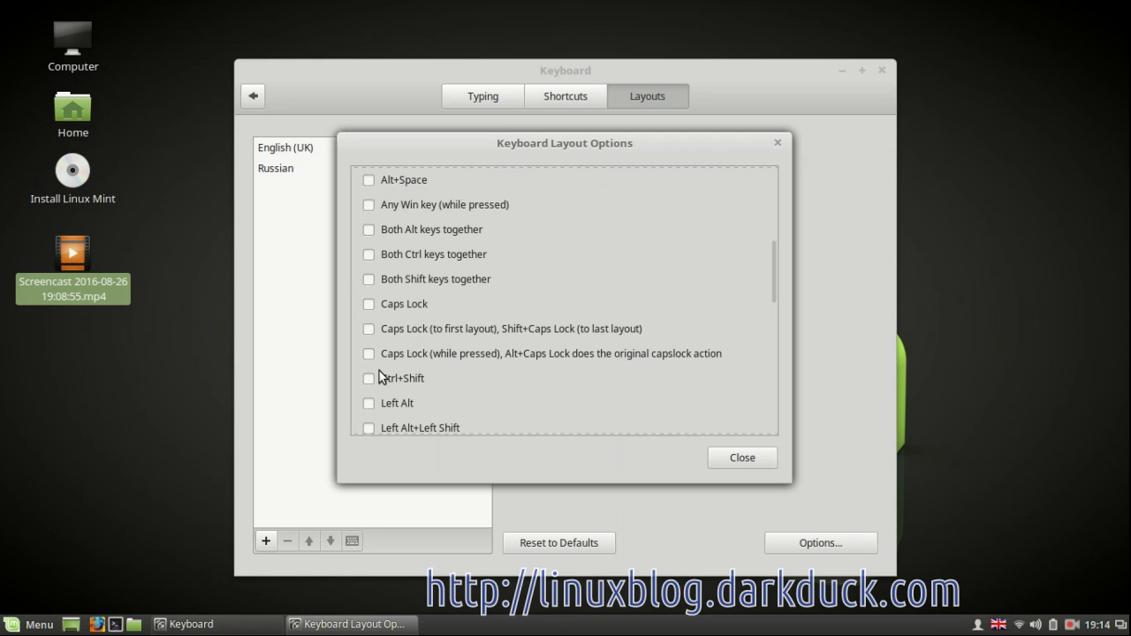
mouse_move(371, 387)
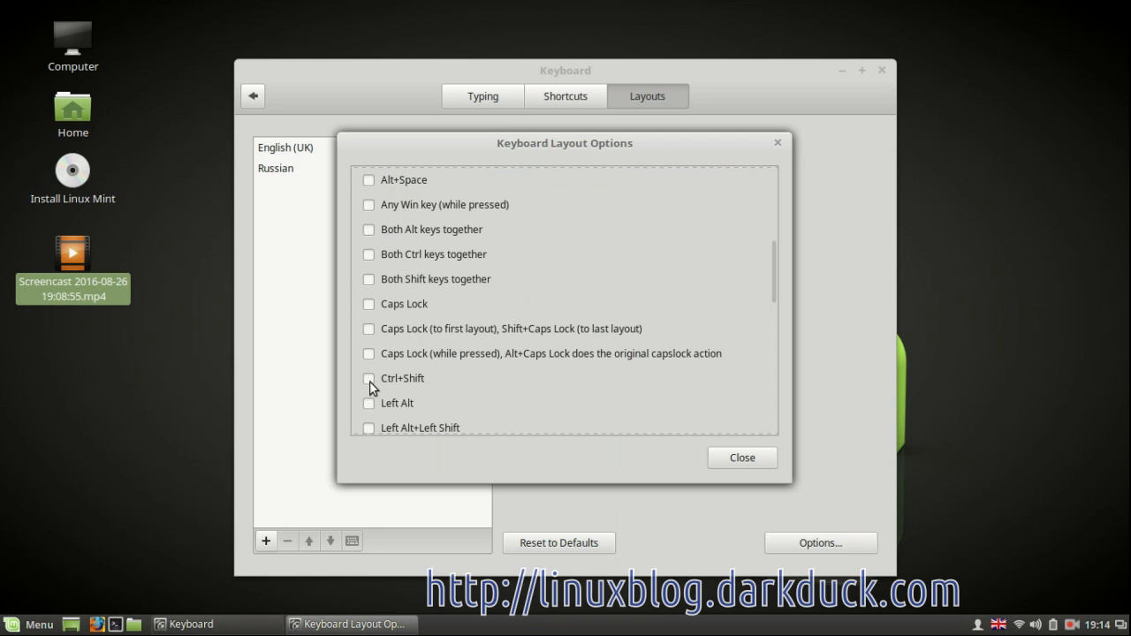
click(368, 378)
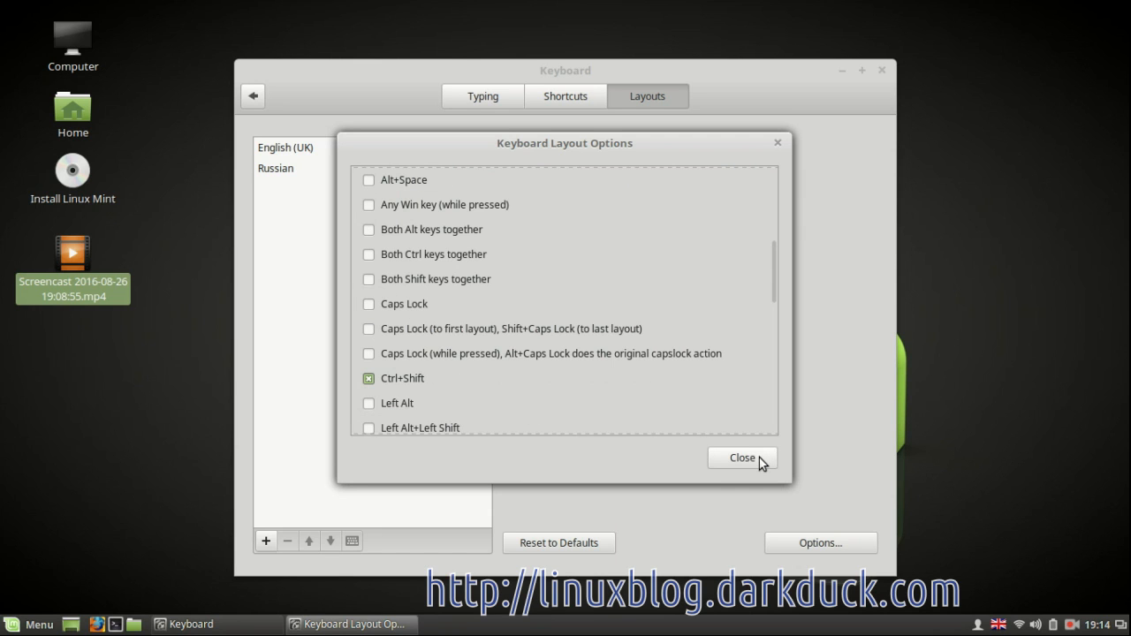
click(742, 458)
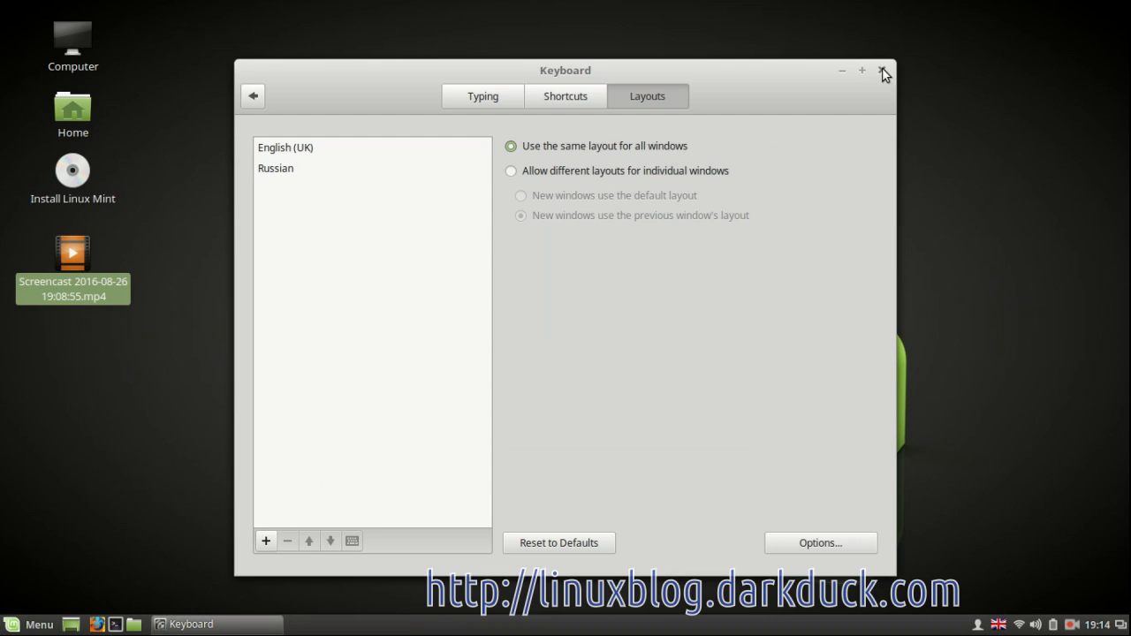
Close the Keyboard window and show the Menu's Accessories applications.
click(884, 71)
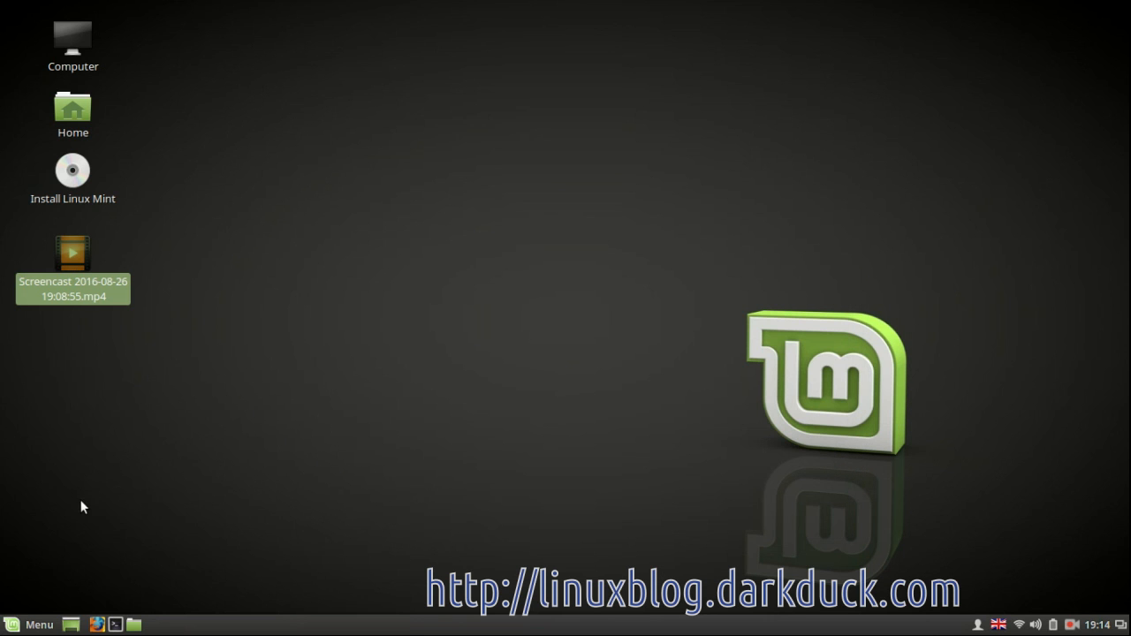
click(31, 625)
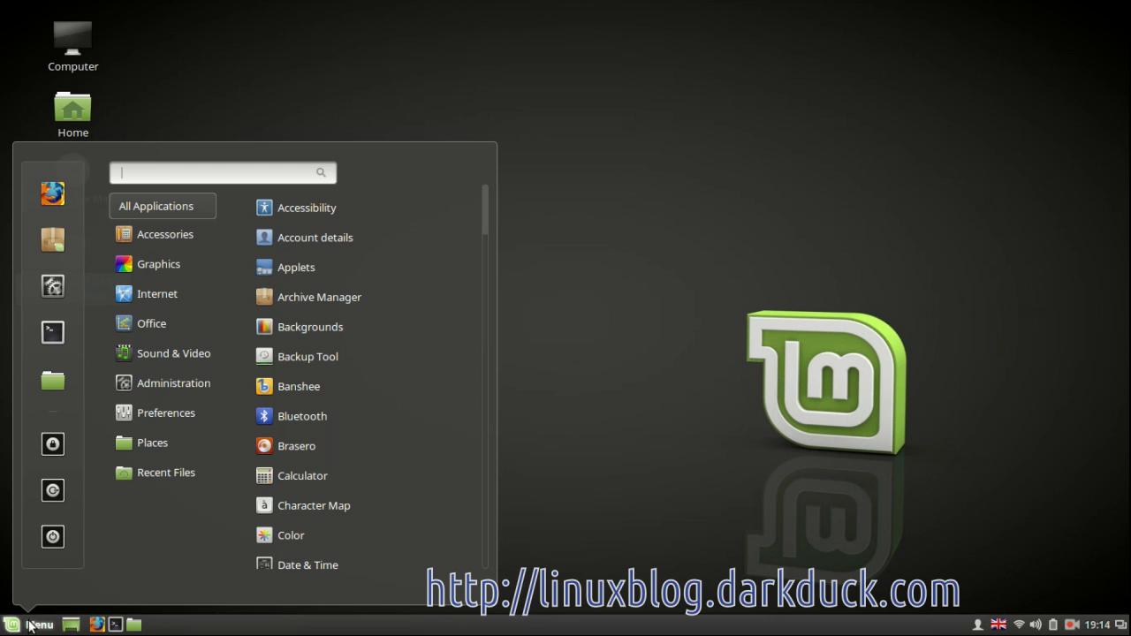
mouse_move(162, 498)
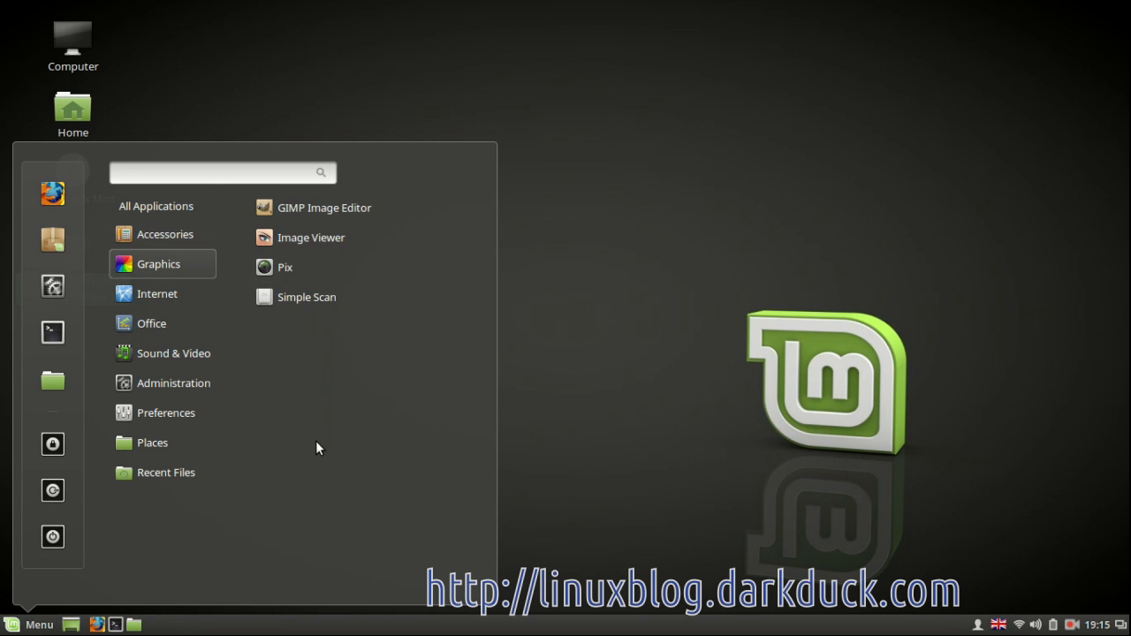
click(165, 234)
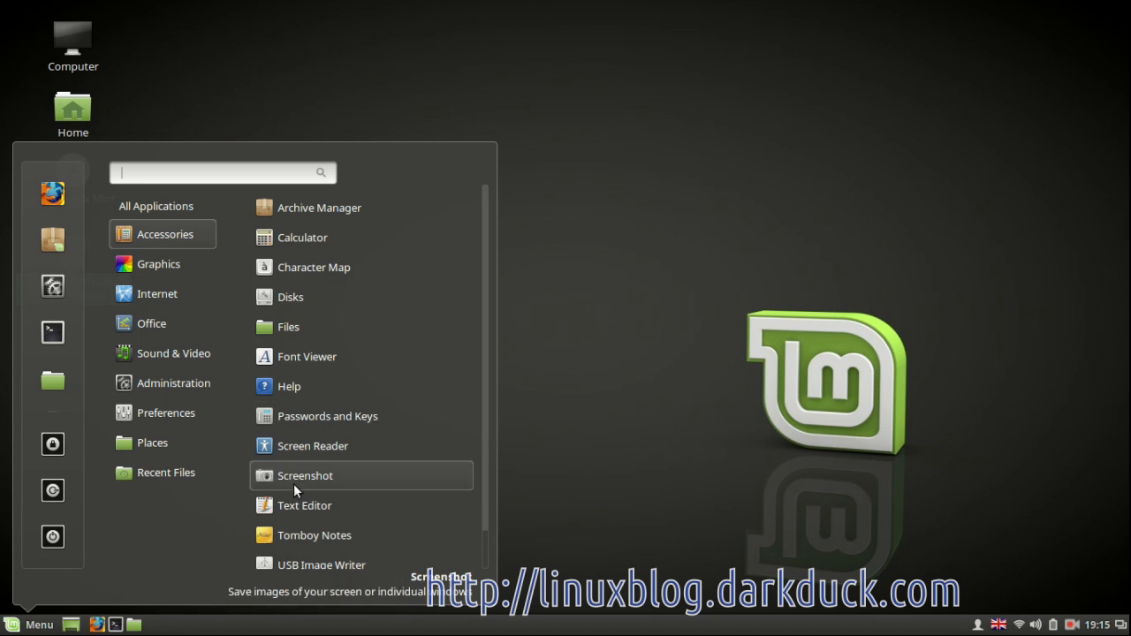
mouse_move(294, 508)
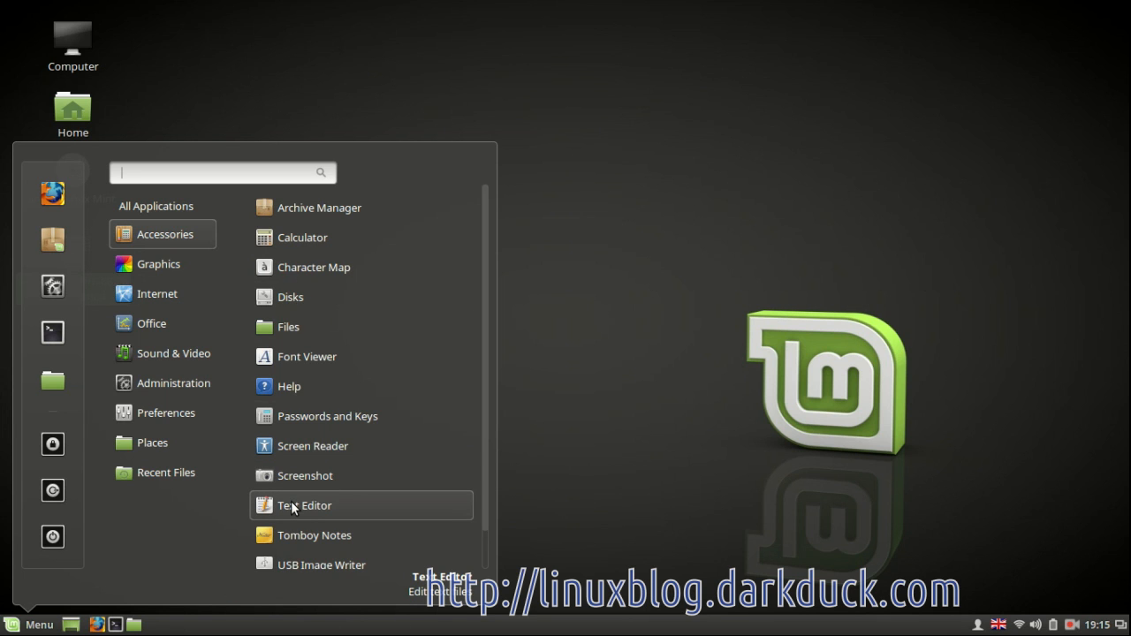
mouse_move(511, 391)
text(He)
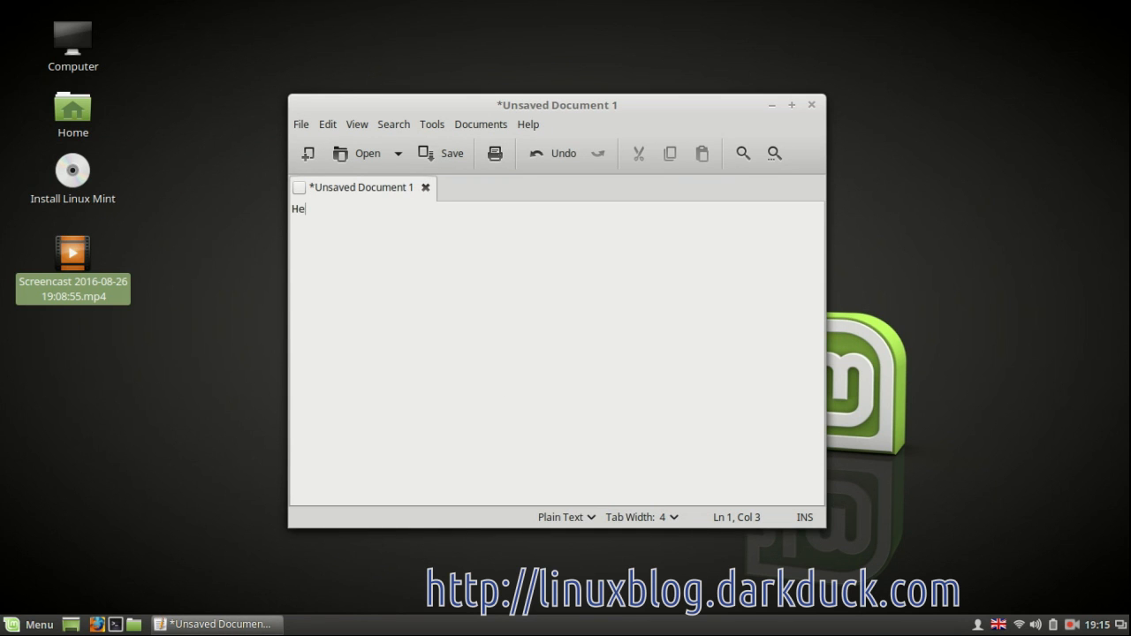
Type 'Hello!', then 'Привет!' in the Russian layout on a later line.
text(llo!\n)
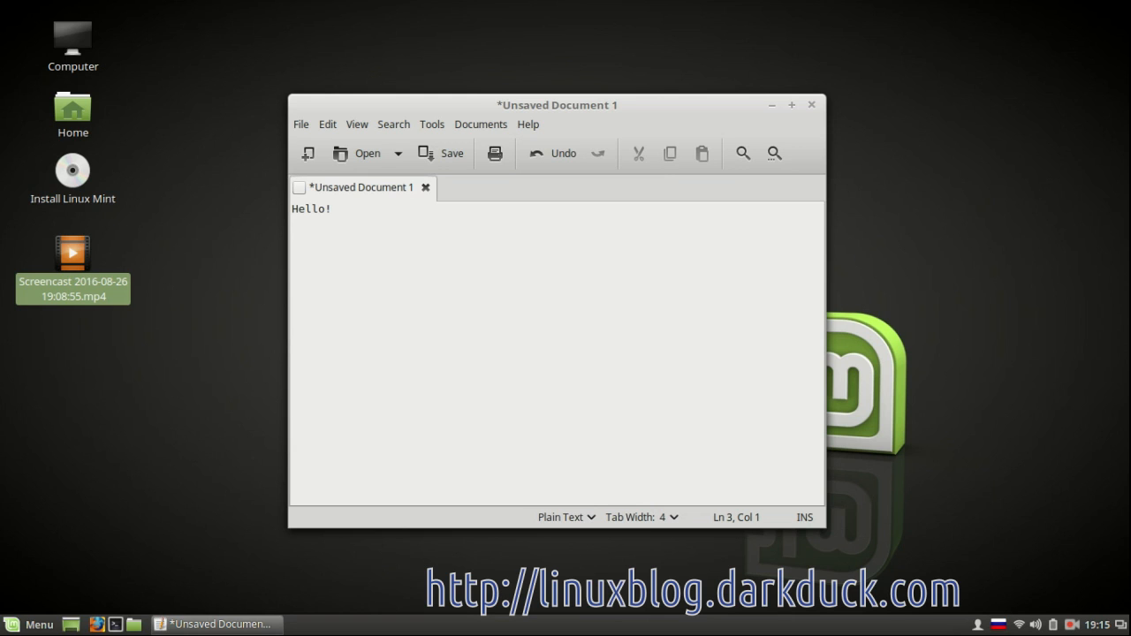
text(Прив)
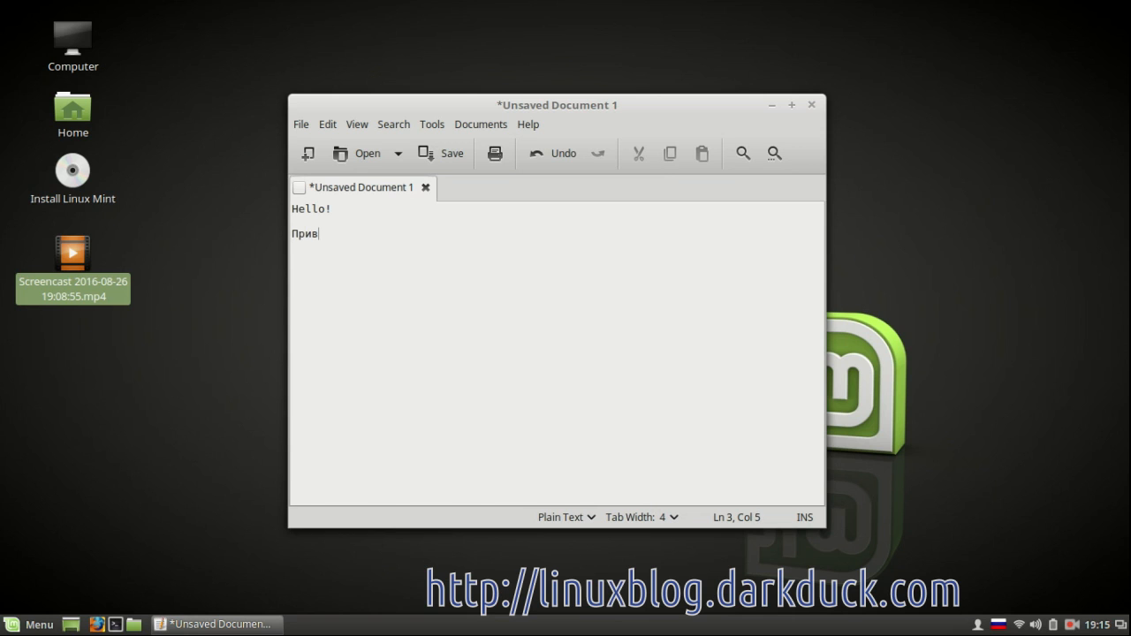
text(ет!)
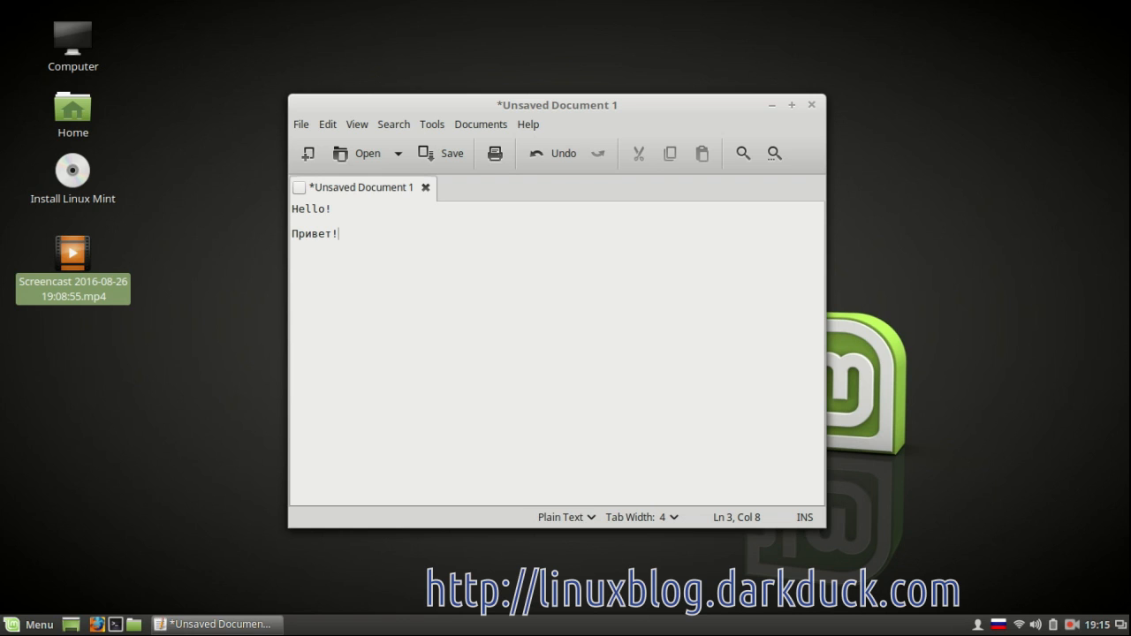
mouse_move(511, 385)
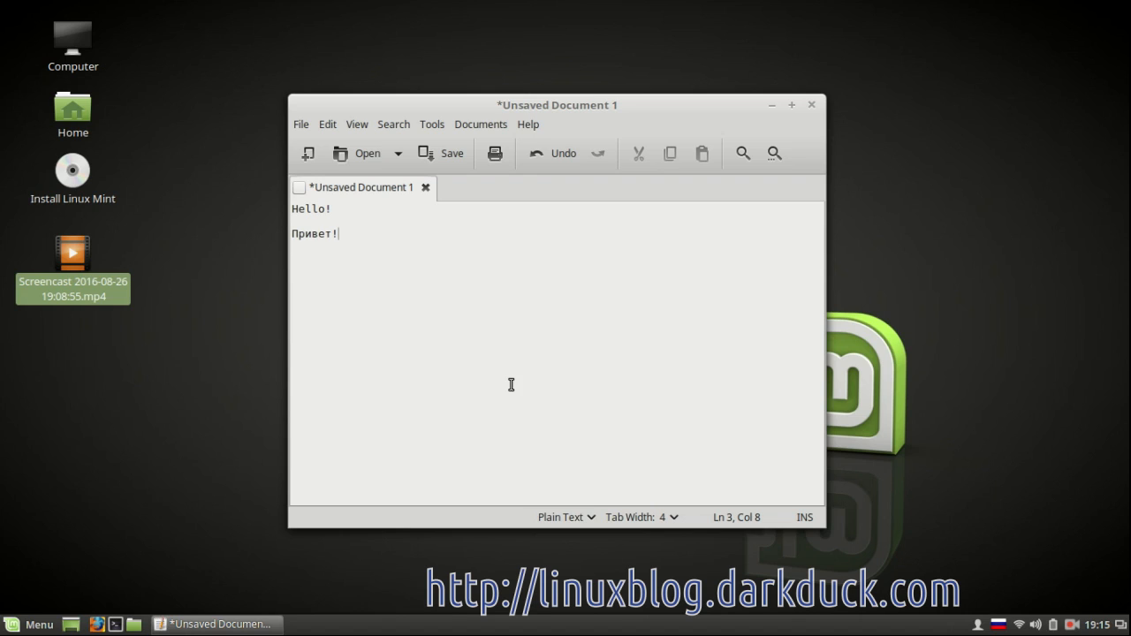